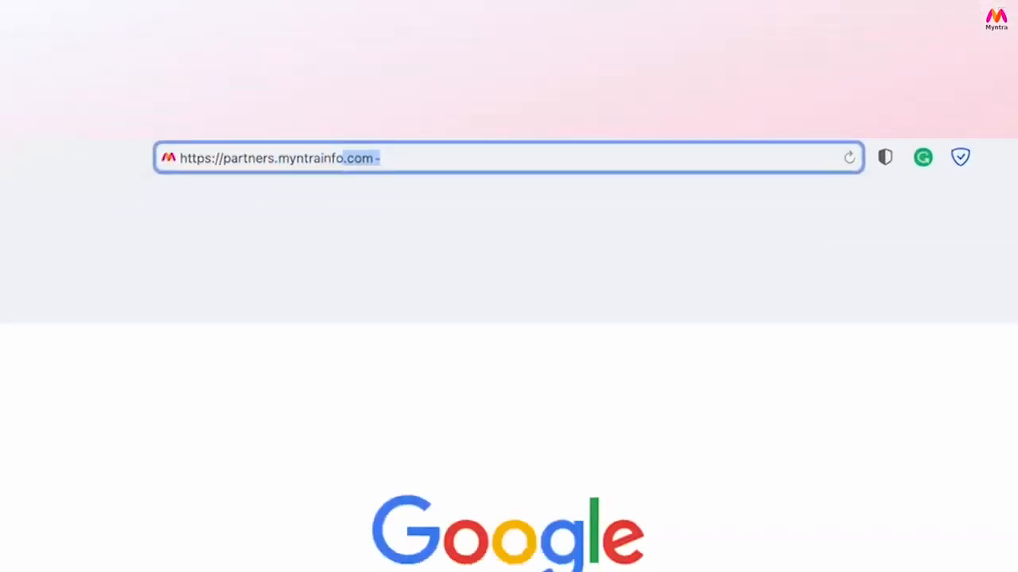
Load partners.myntrainfo.com to reach the Myntra seller landing page
{"action": "key", "text": "Return"}
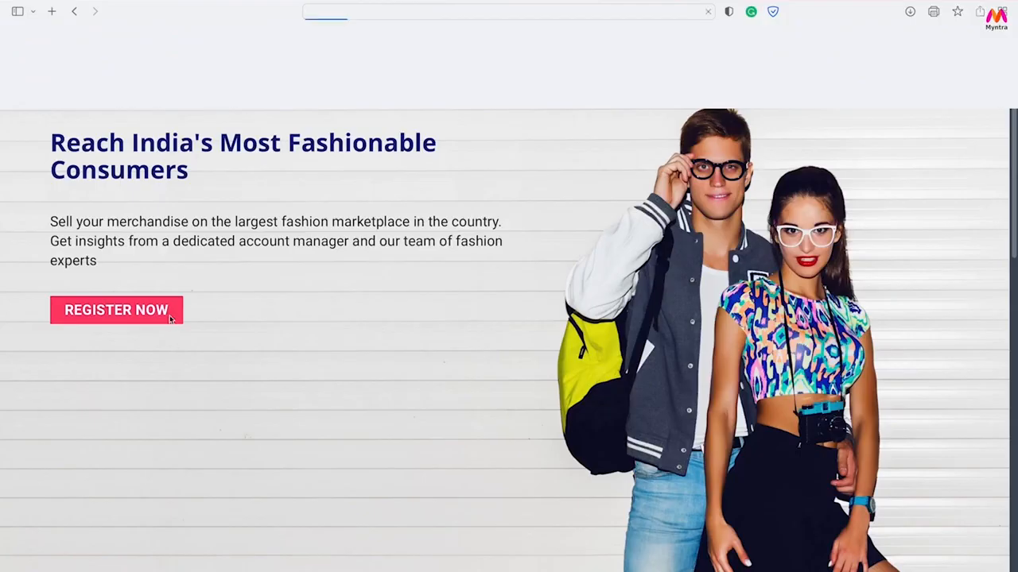
{"action": "left_click", "coordinate": [116, 309]}
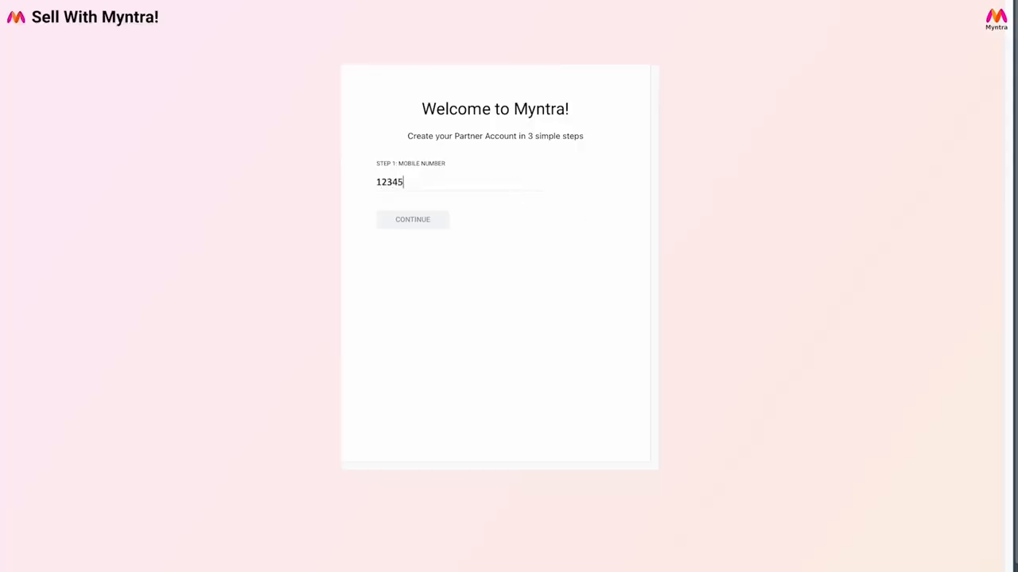
{"action": "type", "text": "67890"}
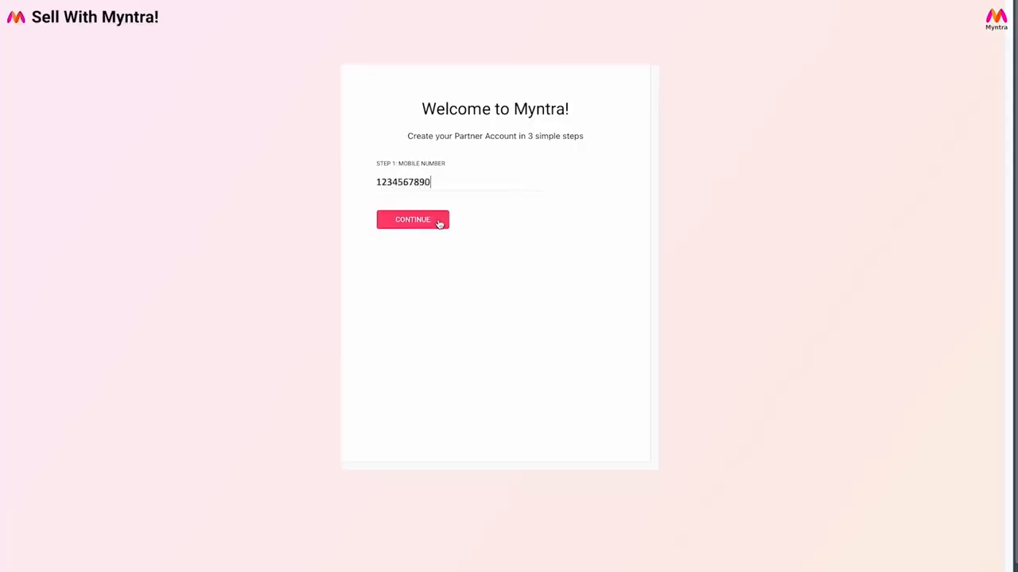
{"action": "left_click", "coordinate": [411, 219]}
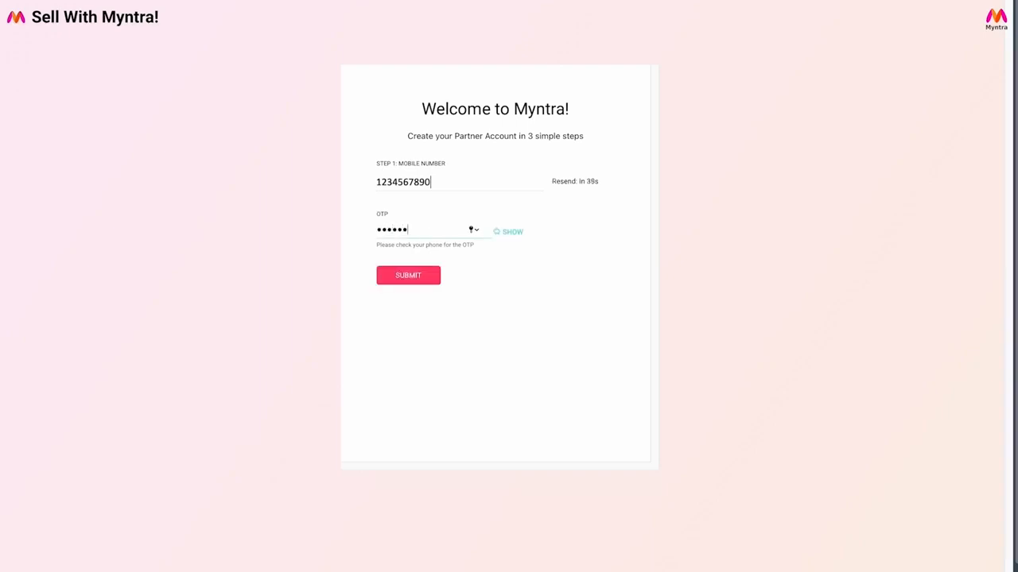
{"action": "left_click", "coordinate": [407, 275]}
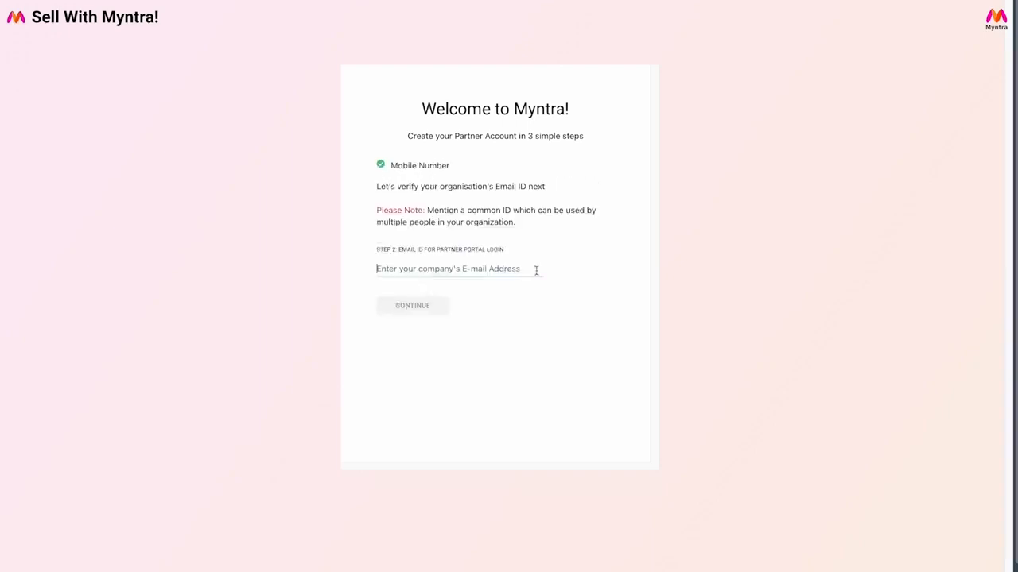
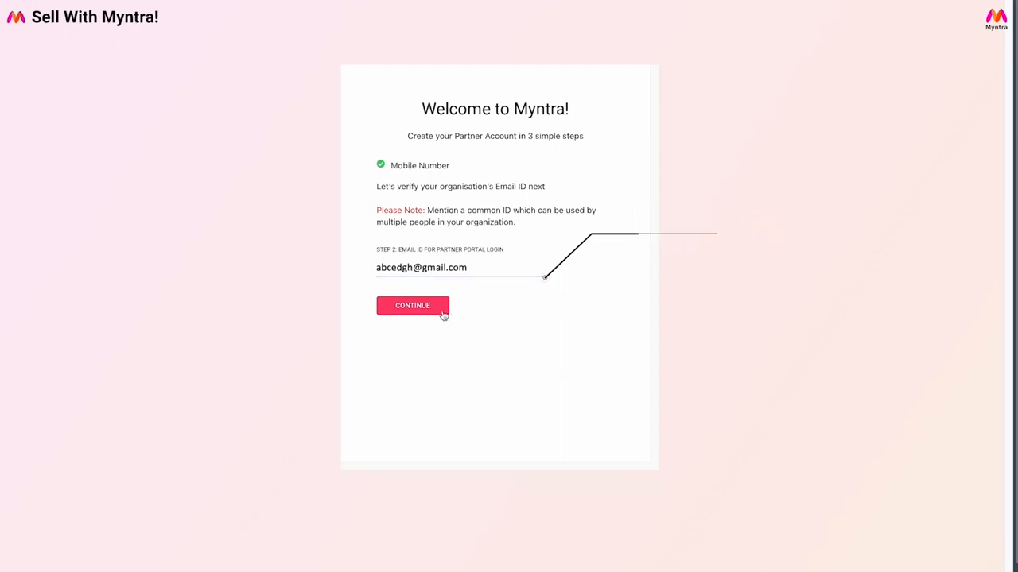
{"action": "left_click", "coordinate": [412, 306]}
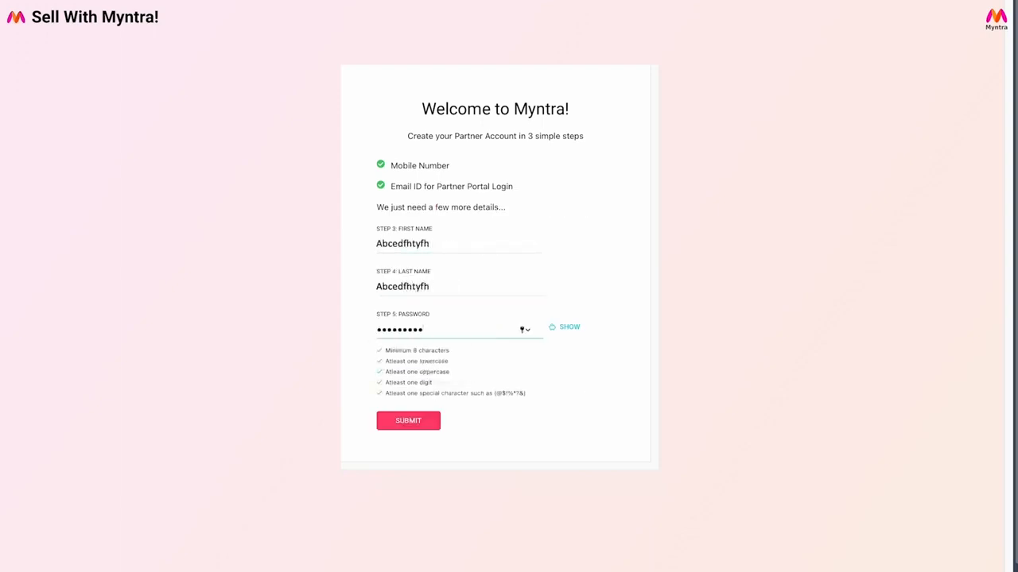
Submit the account details and sign in with email and password, reaching the GSTIN check
{"action": "left_click", "coordinate": [407, 420]}
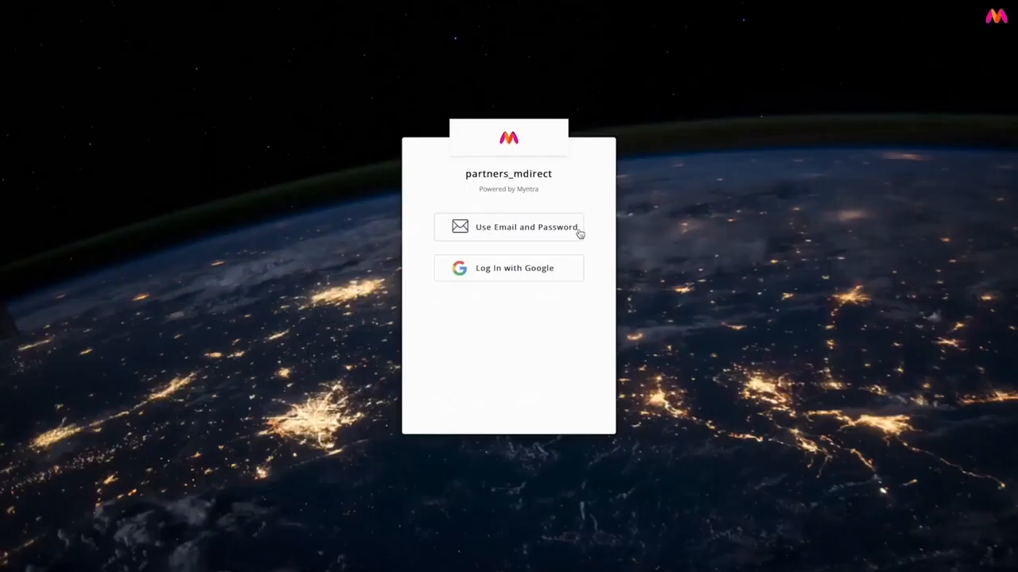
{"action": "left_click", "coordinate": [509, 226]}
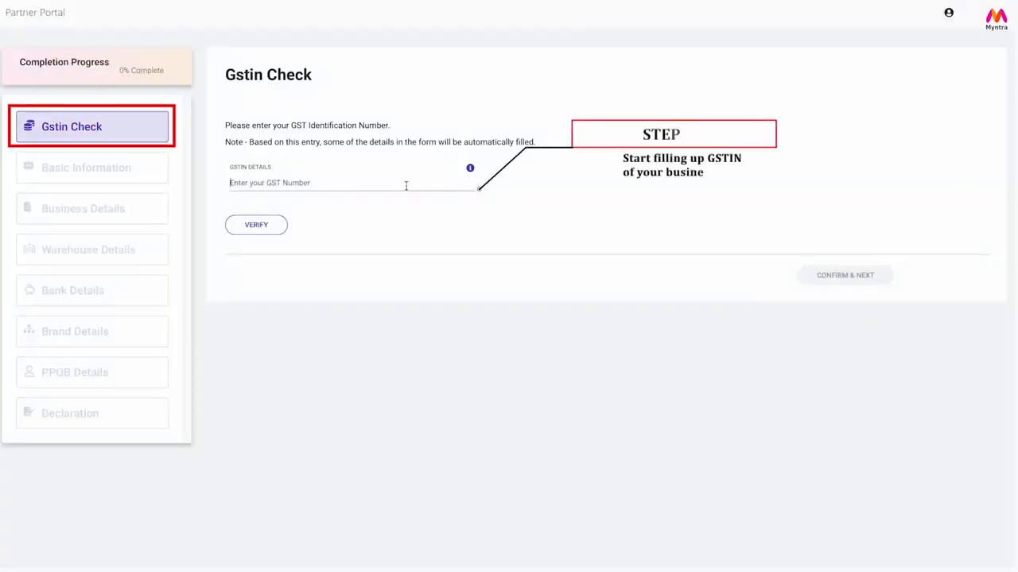
{"action": "type", "text": "12ASFH34GHS6"}
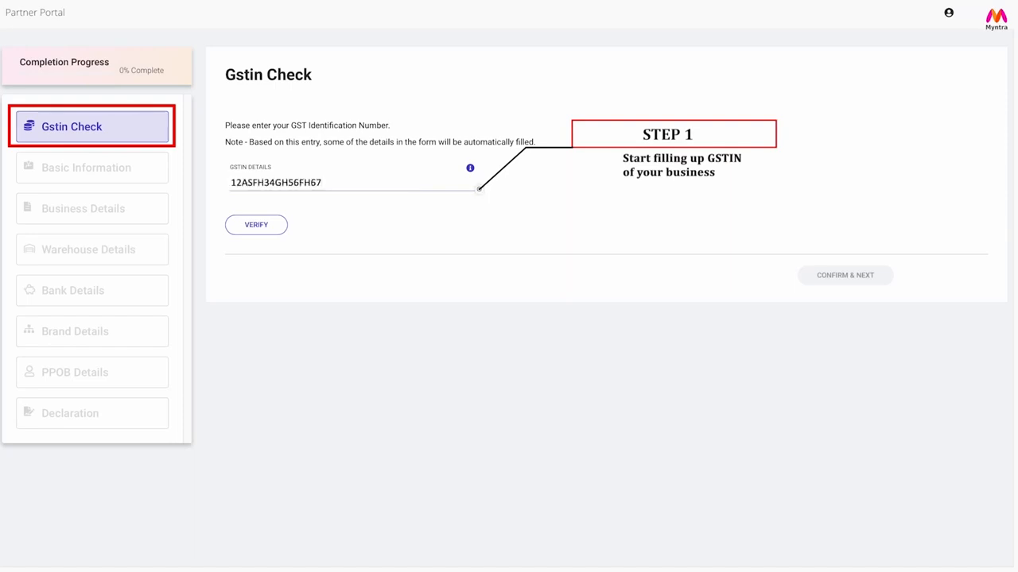
{"action": "left_click", "coordinate": [255, 224]}
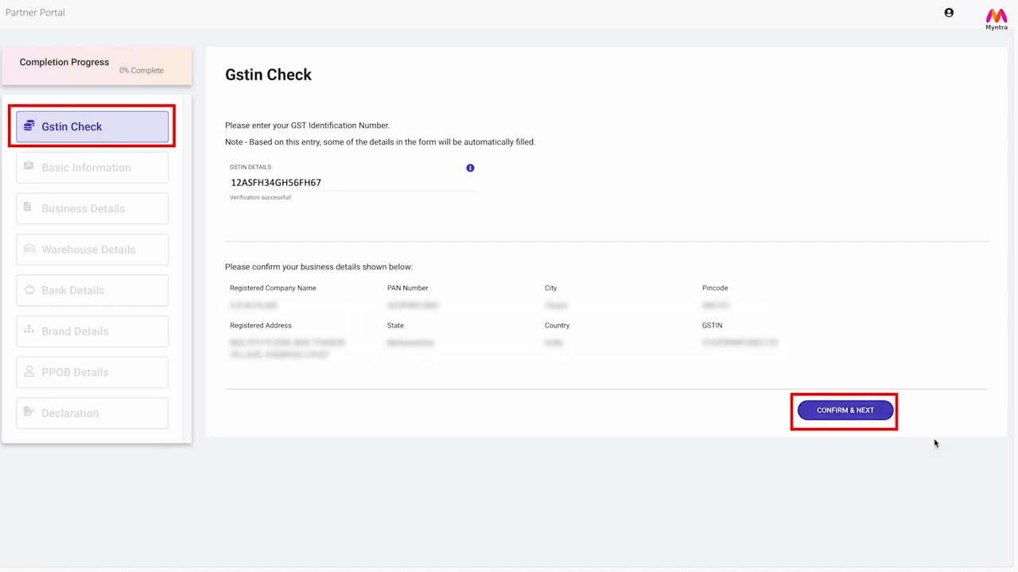
{"action": "left_click", "coordinate": [843, 410]}
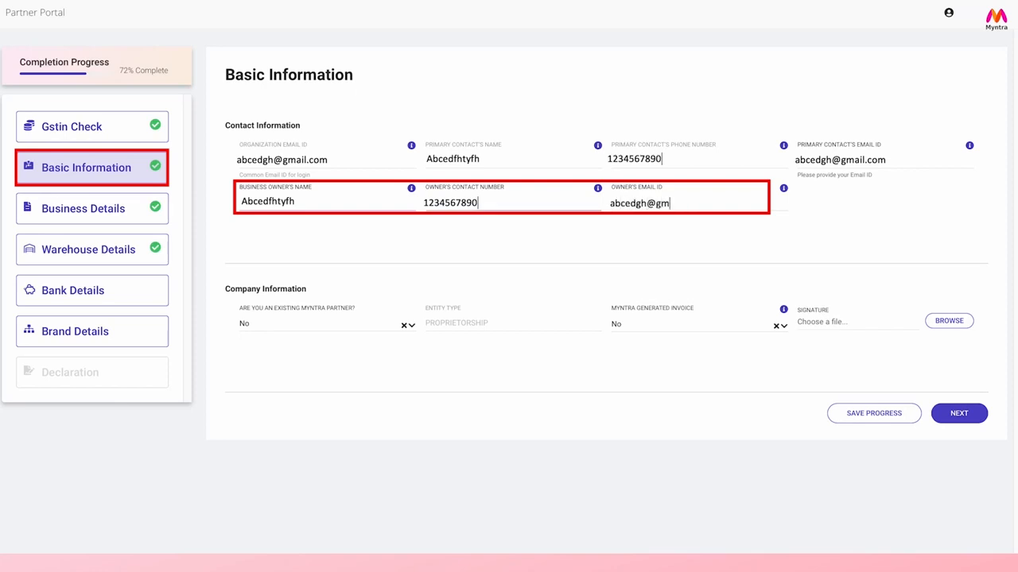
Complete the owner's email and set existing partner and Myntra-generated invoices to Yes
{"action": "type", "text": "ail.com"}
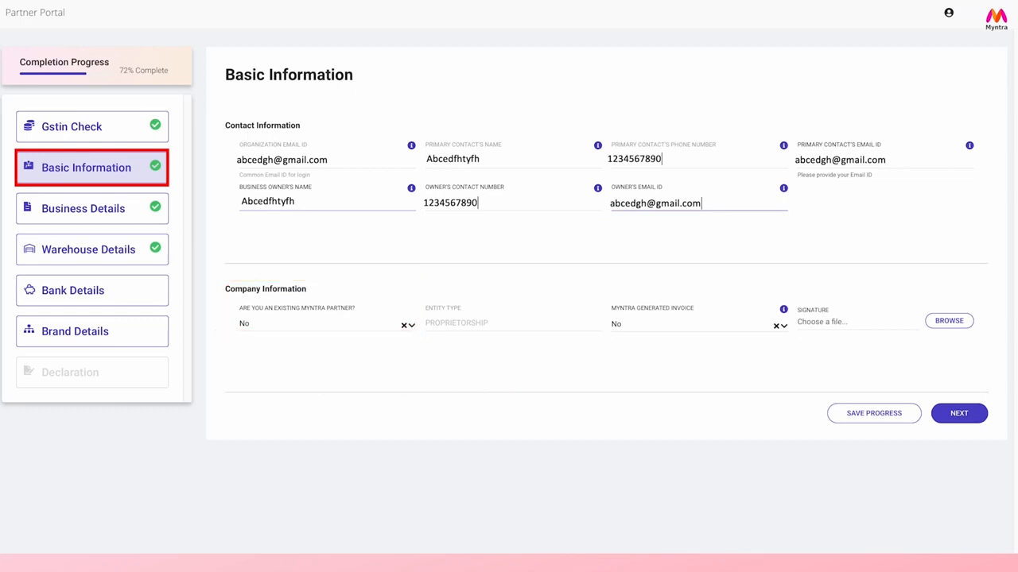
{"action": "left_click", "coordinate": [324, 323]}
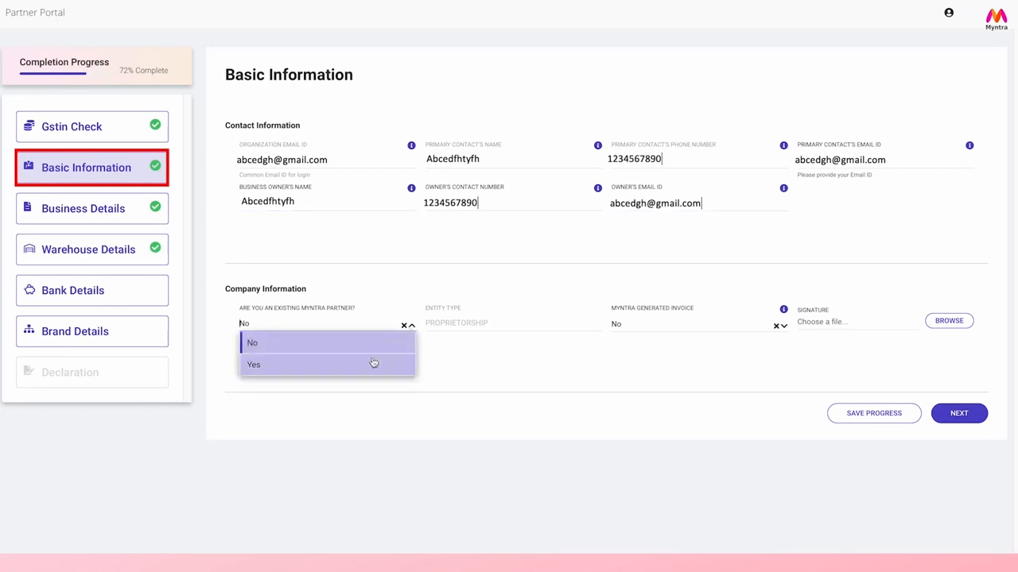
{"action": "left_click", "coordinate": [253, 364]}
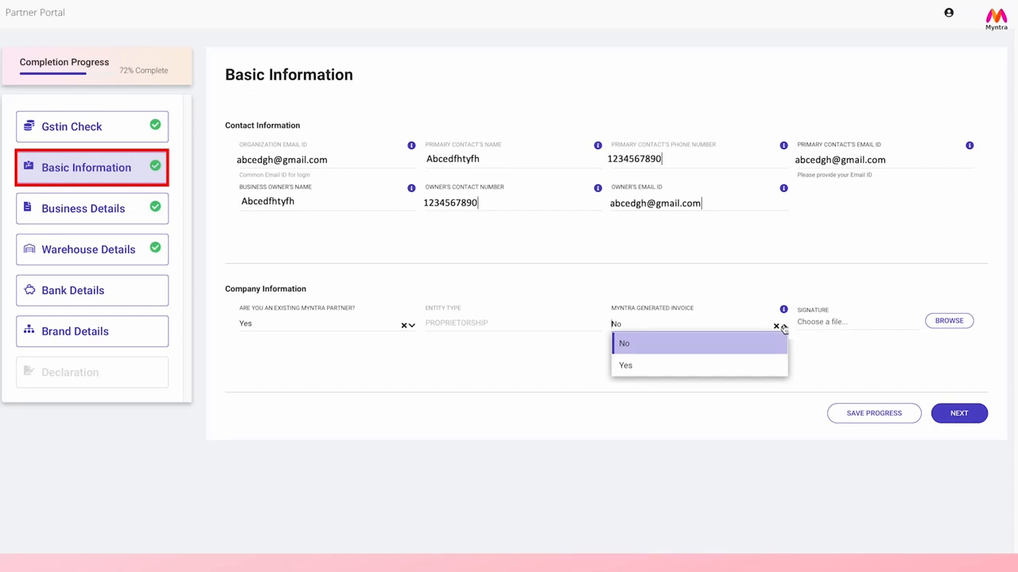
{"action": "left_click", "coordinate": [625, 364]}
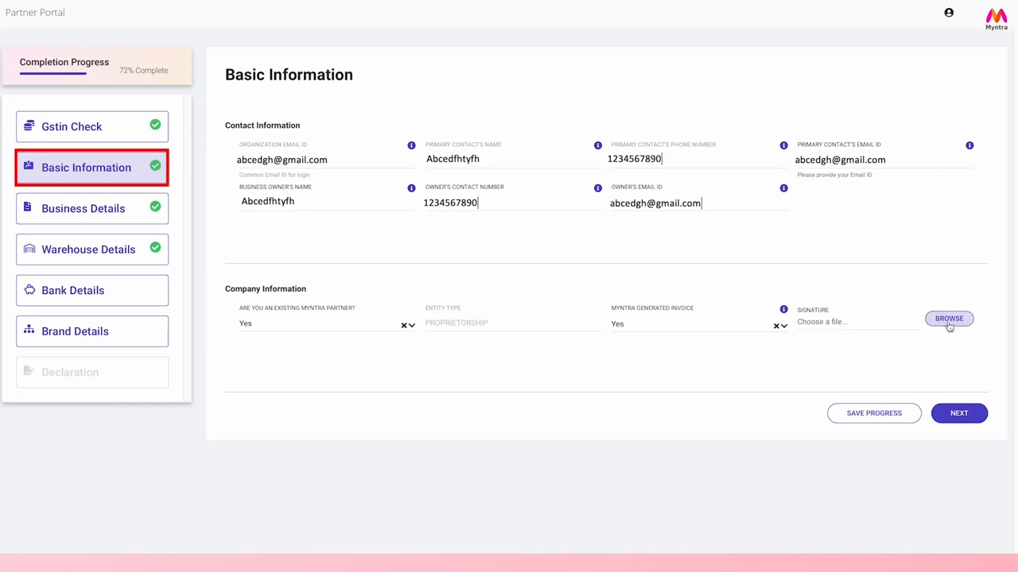
Upload a signature image and save Basic Information, moving to Business Details
{"action": "left_click", "coordinate": [947, 318]}
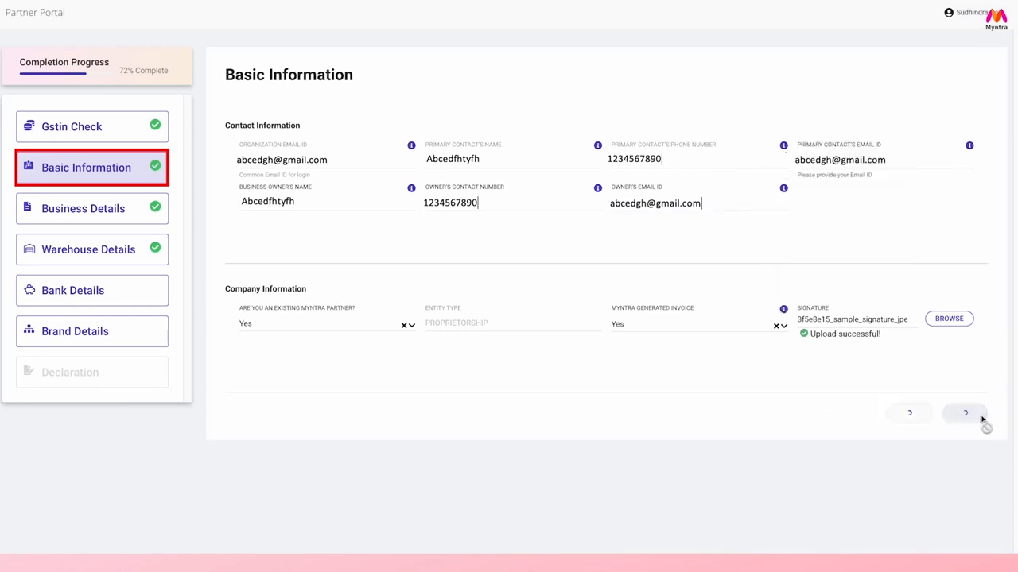
{"action": "left_click", "coordinate": [963, 414]}
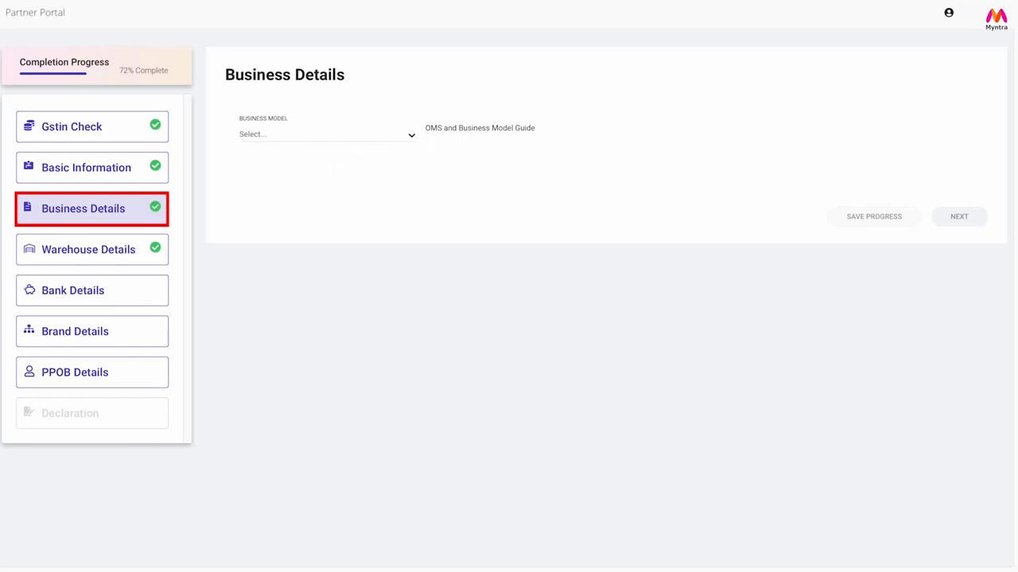
Settle the business model on PPMP C+L with BROWNTAPE OMS and API V4, then continue to warehouses
{"action": "left_click", "coordinate": [326, 134]}
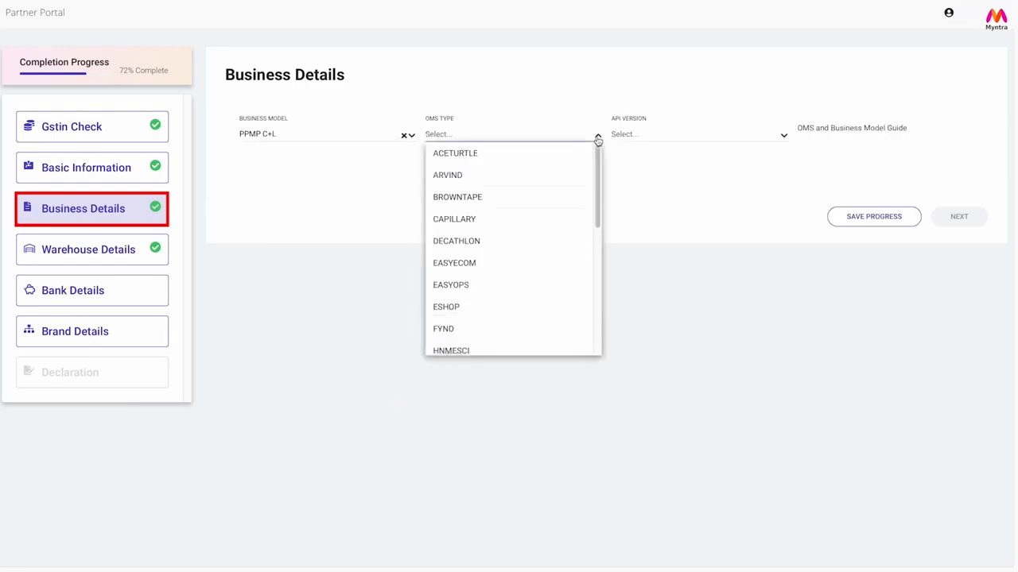
{"action": "left_click", "coordinate": [458, 197]}
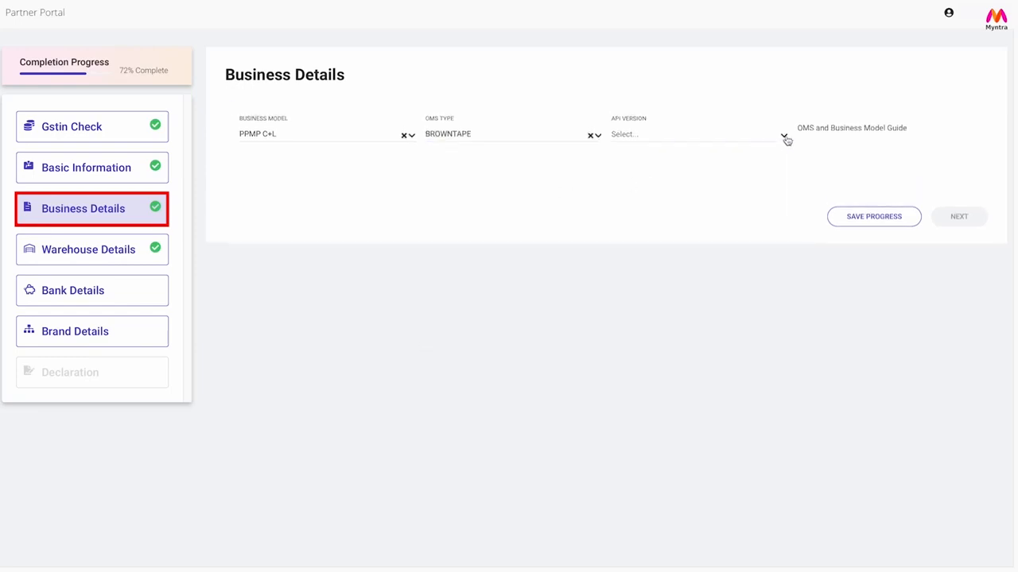
{"action": "left_click", "coordinate": [692, 133]}
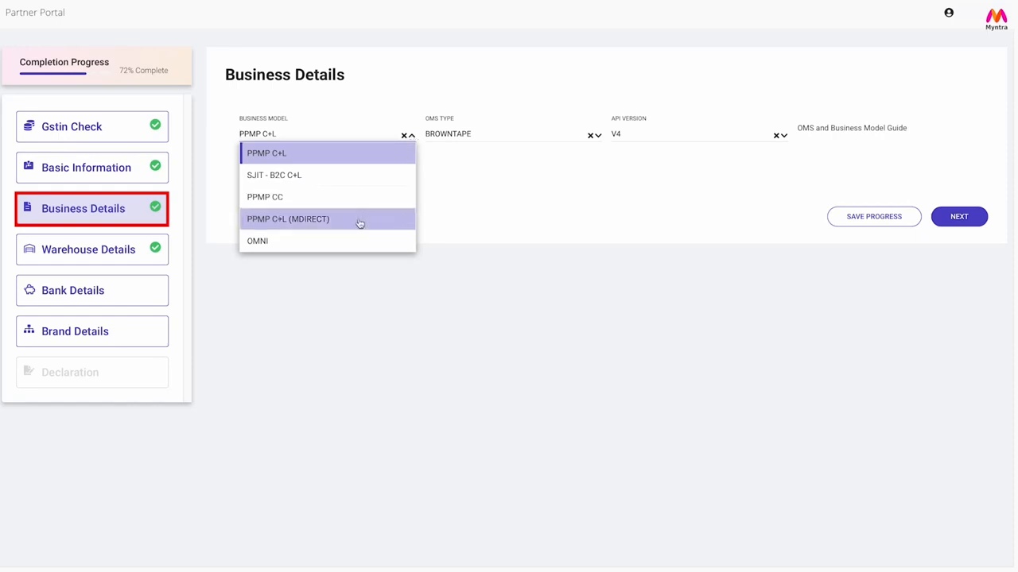
{"action": "left_click", "coordinate": [288, 219]}
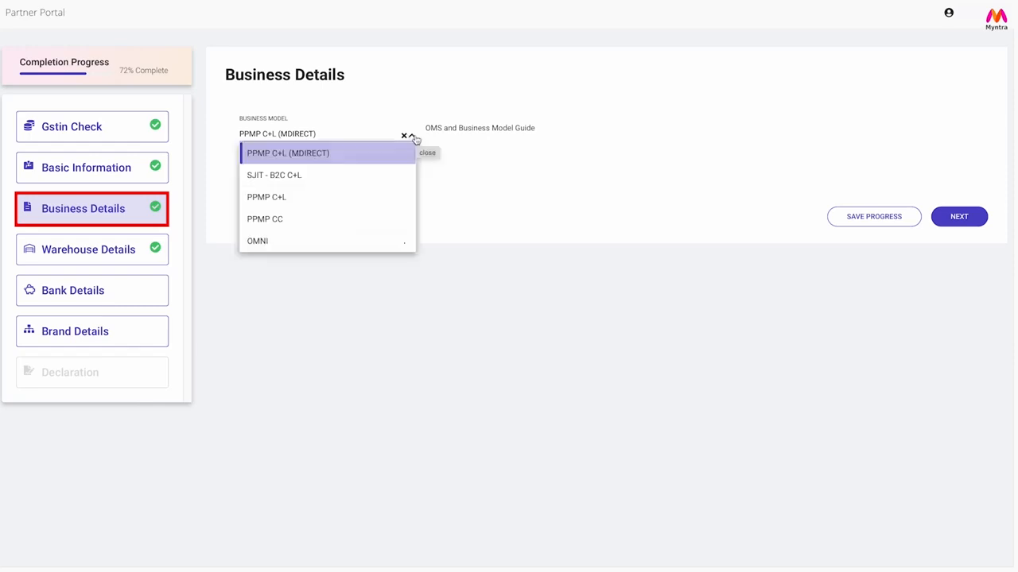
{"action": "left_click", "coordinate": [257, 241]}
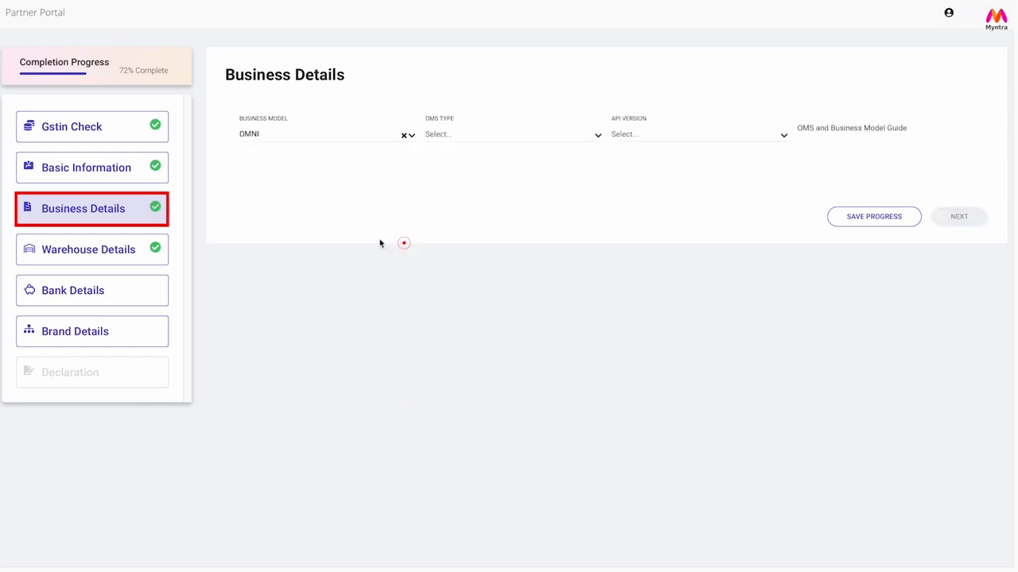
{"action": "left_click", "coordinate": [851, 127]}
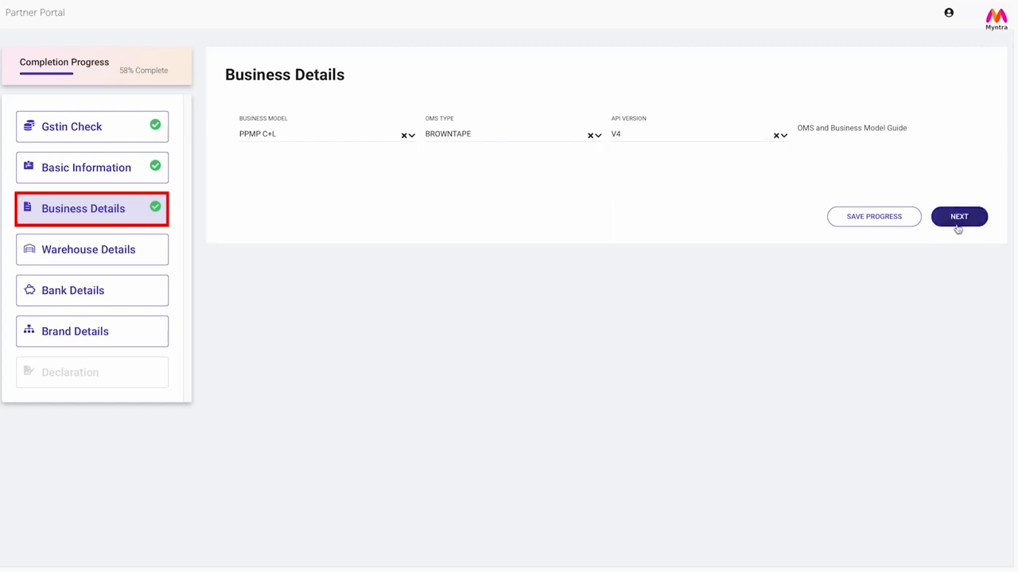
{"action": "left_click", "coordinate": [957, 216]}
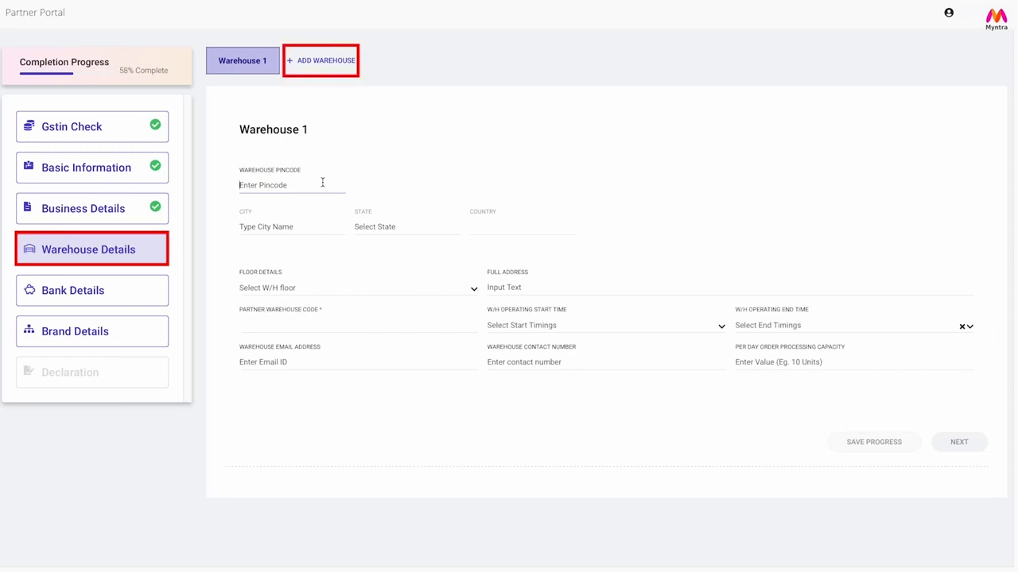
Add a second warehouse and fill Warehouse 1's Mumbai pincode 400001, contact email and capacity 50
{"action": "left_click", "coordinate": [321, 60]}
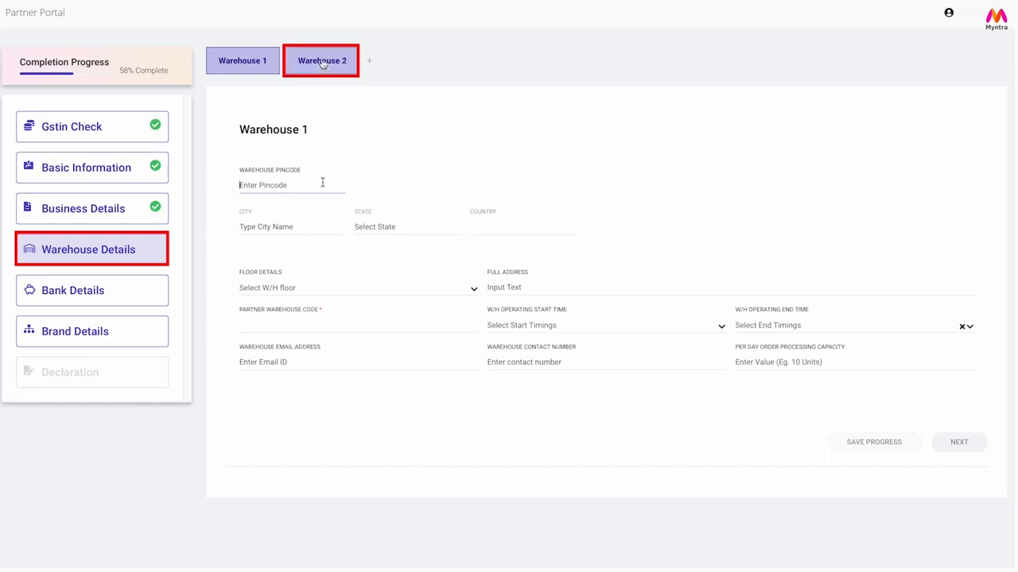
{"action": "type", "text": "400001"}
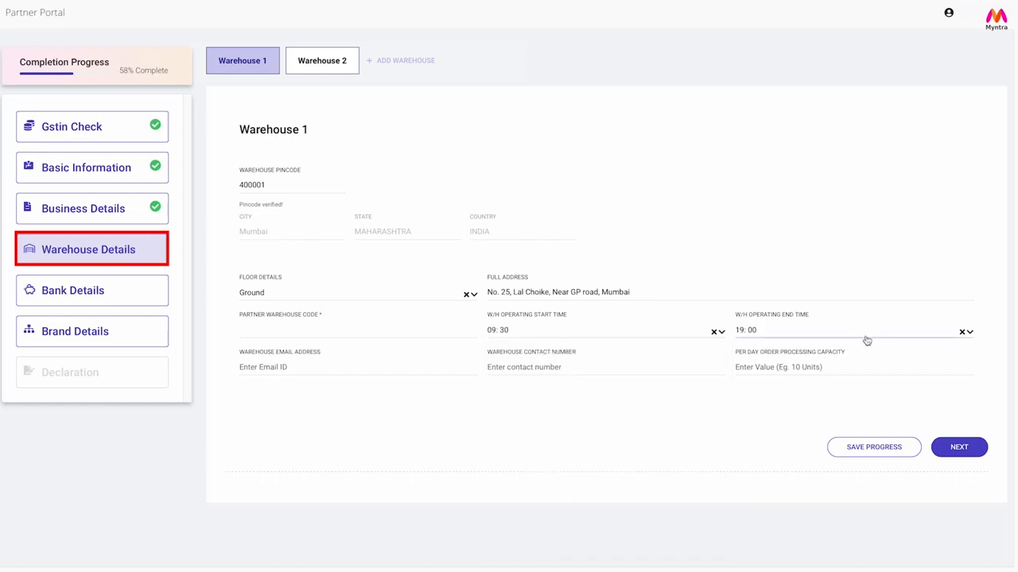
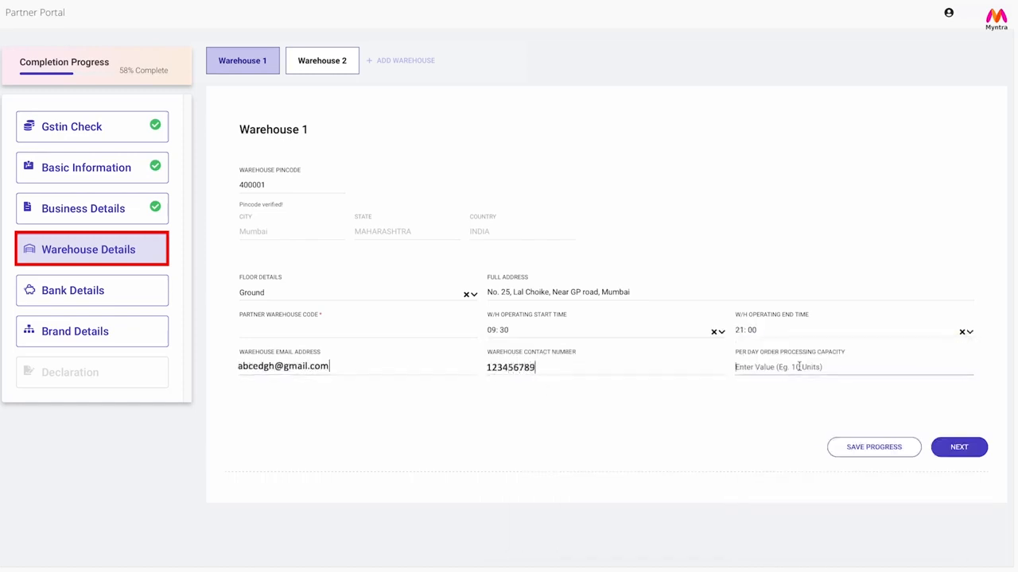
{"action": "type", "text": "50"}
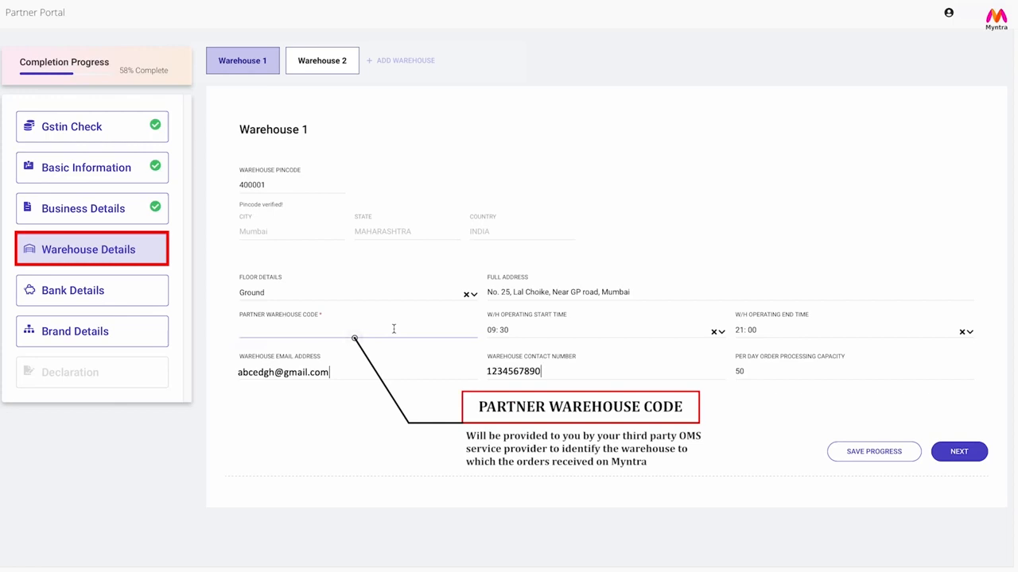
Enter partner warehouse code 12500 and save the warehouse details, moving to Bank Details
{"action": "type", "text": "1"}
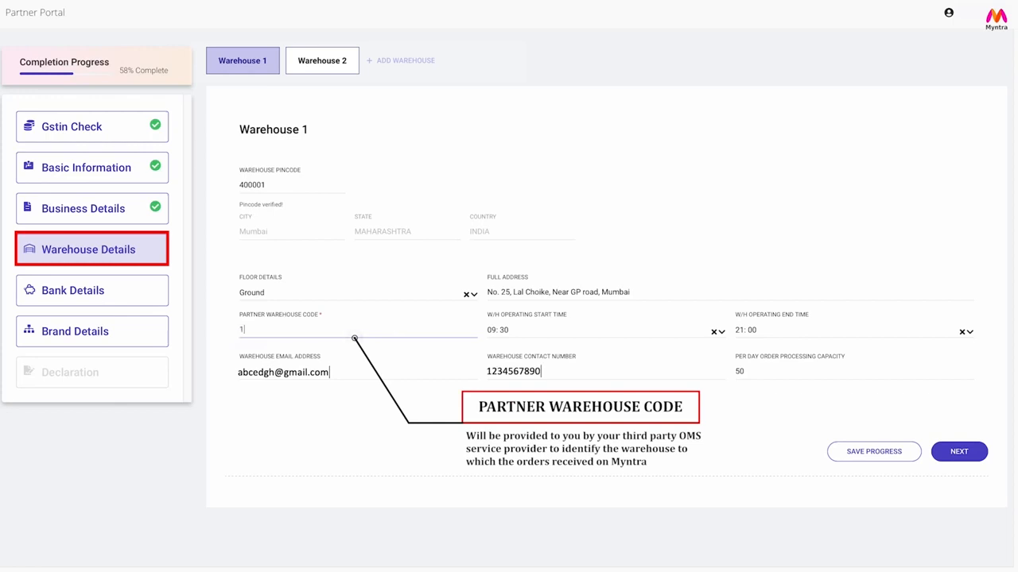
{"action": "type", "text": "2500"}
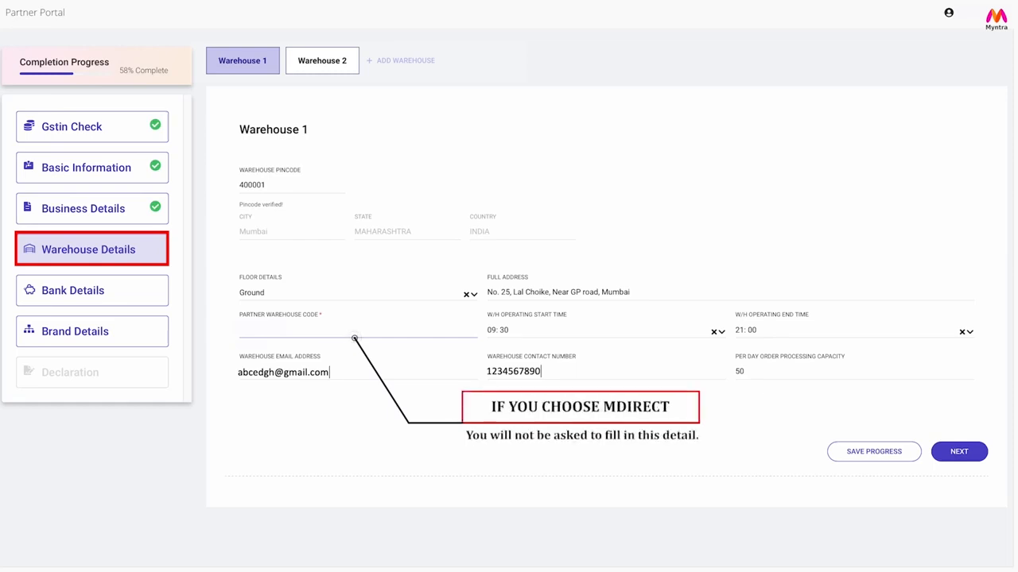
{"action": "type", "text": "12500"}
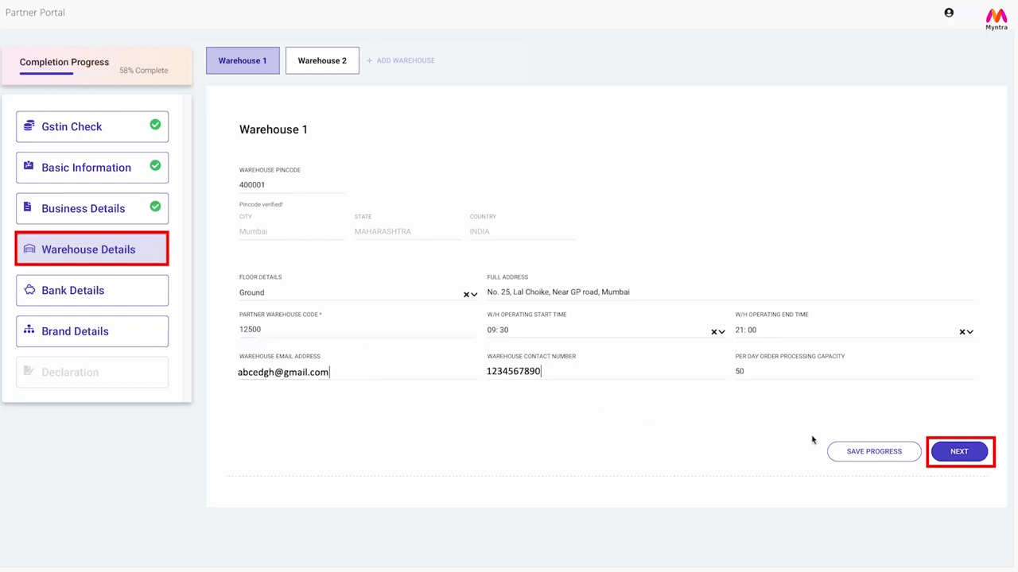
{"action": "left_click", "coordinate": [958, 451]}
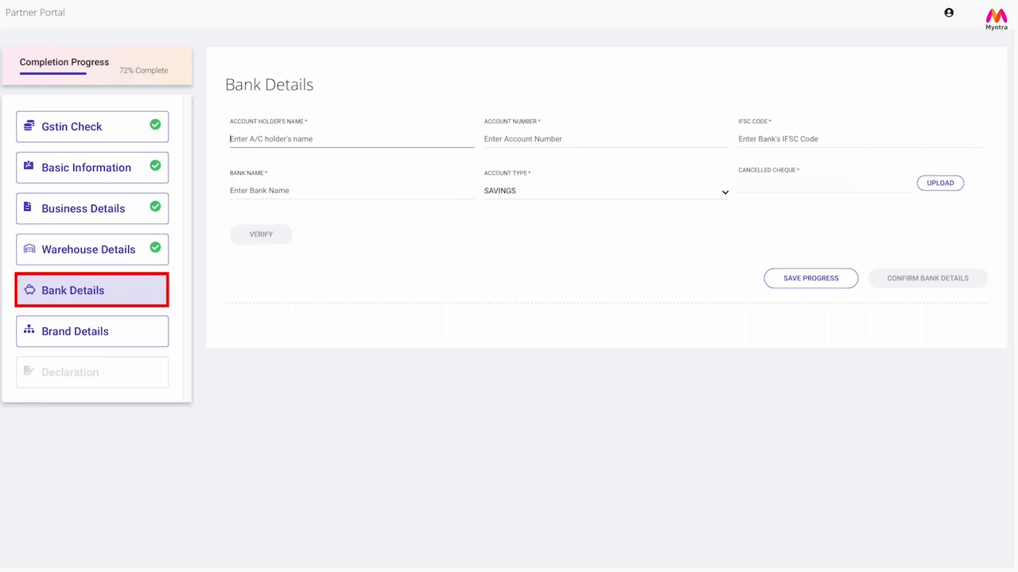
{"action": "type", "text": "Abcedfhtyfh"}
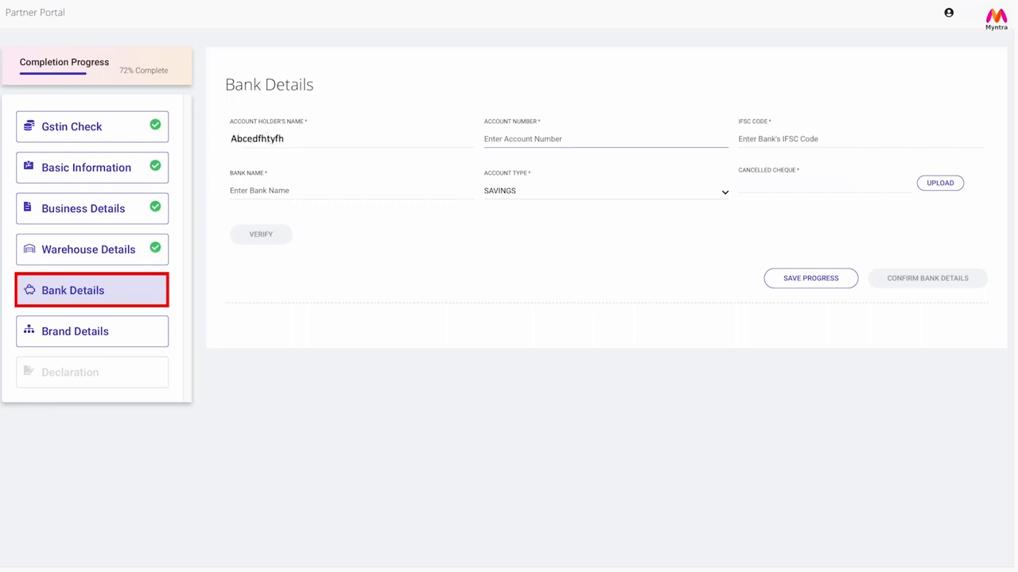
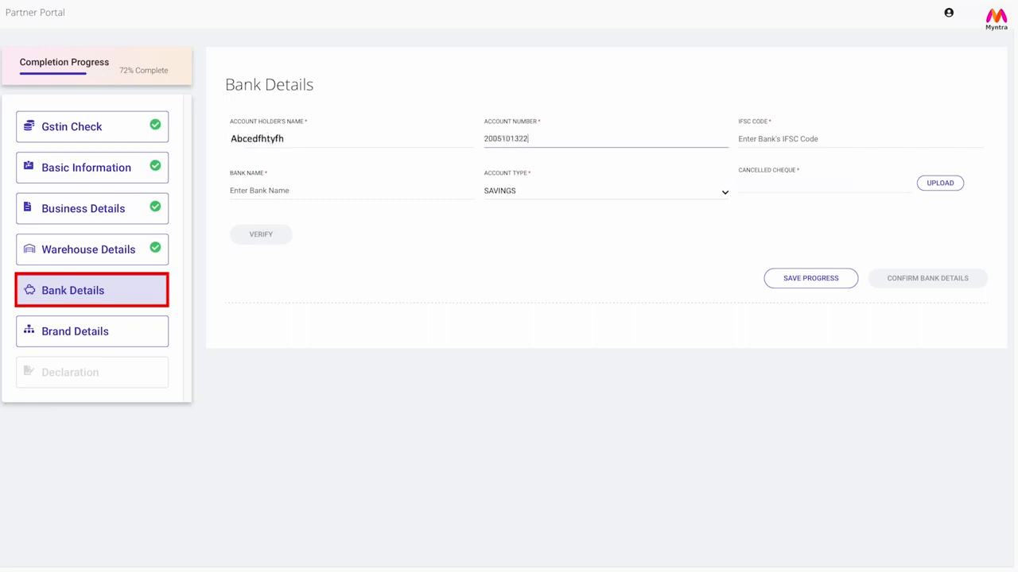
{"action": "type", "text": "SBIN0000817"}
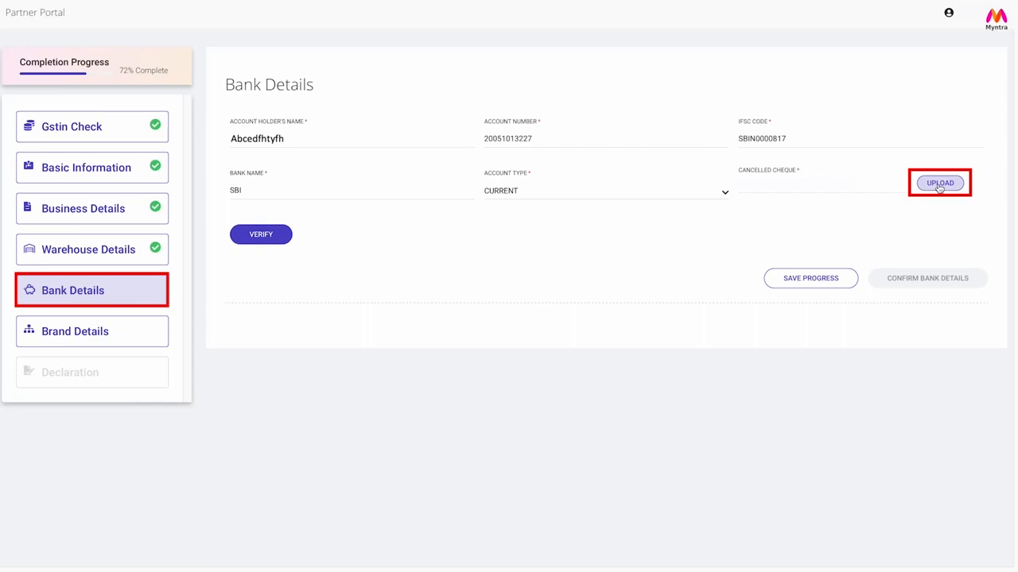
{"action": "left_click", "coordinate": [940, 183]}
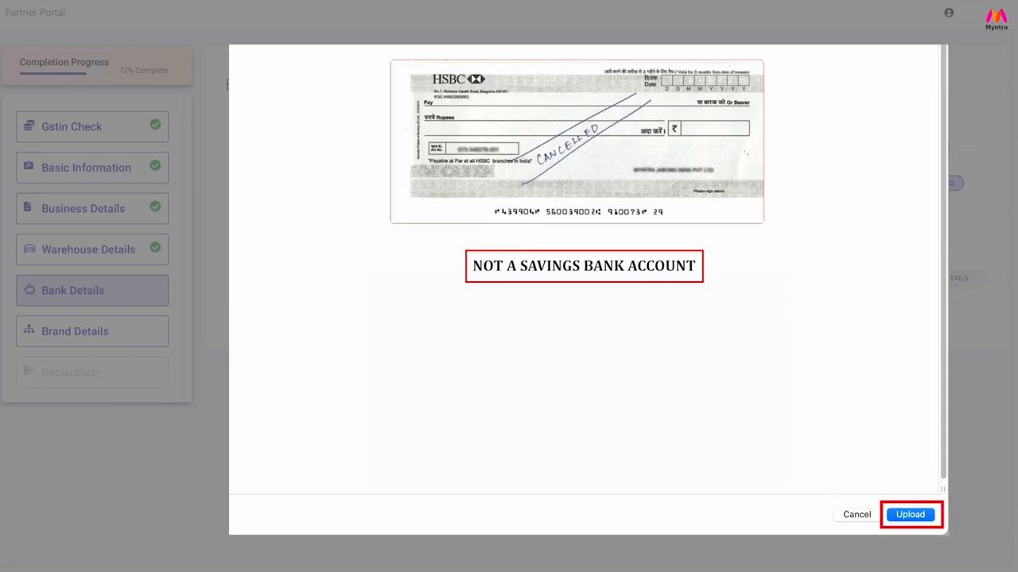
Upload the cancelled cheque, run bank verification and confirm the bank details
{"action": "left_click", "coordinate": [910, 515]}
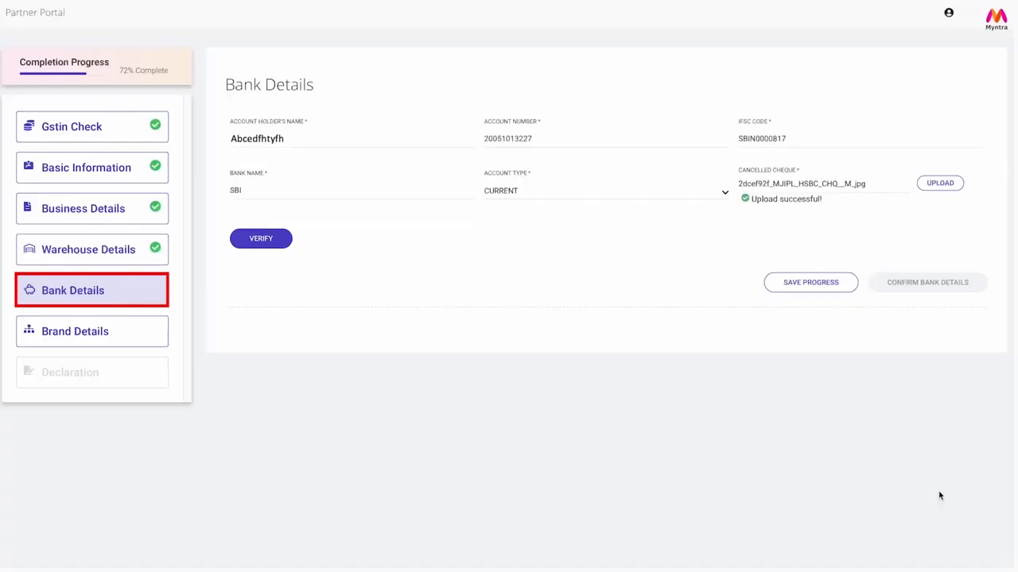
{"action": "left_click", "coordinate": [261, 239]}
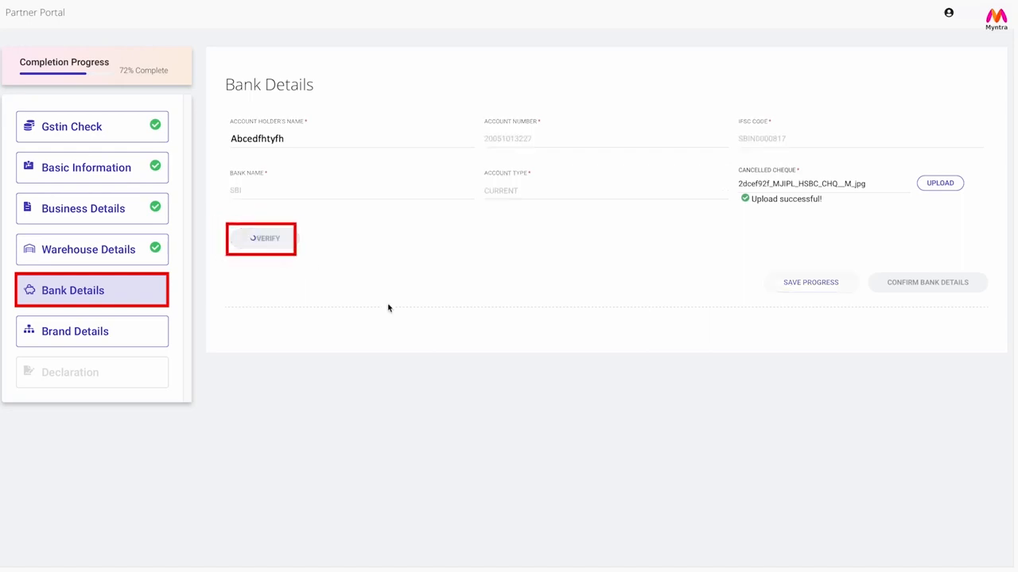
{"action": "left_click", "coordinate": [261, 239]}
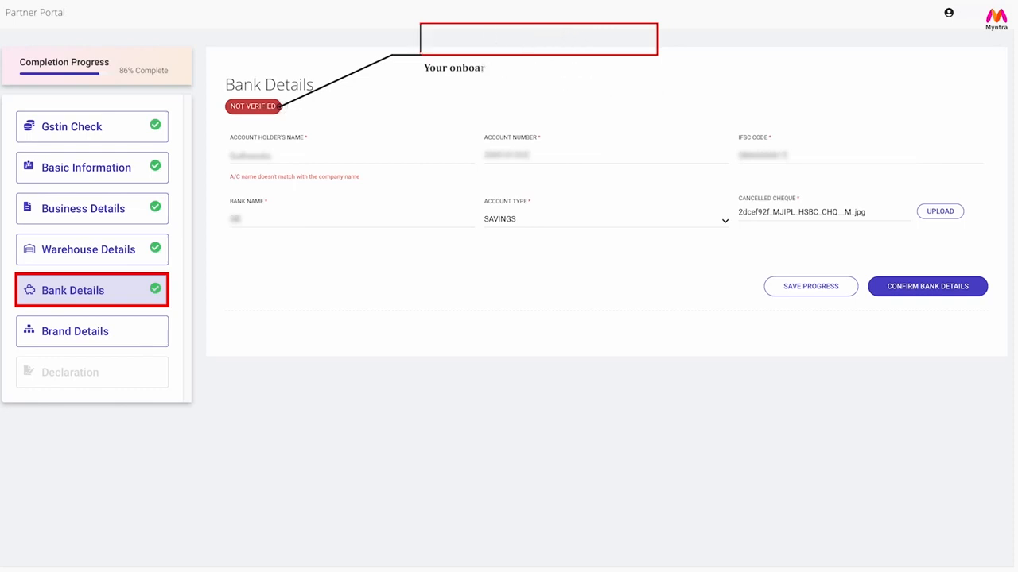
{"action": "left_click", "coordinate": [75, 332]}
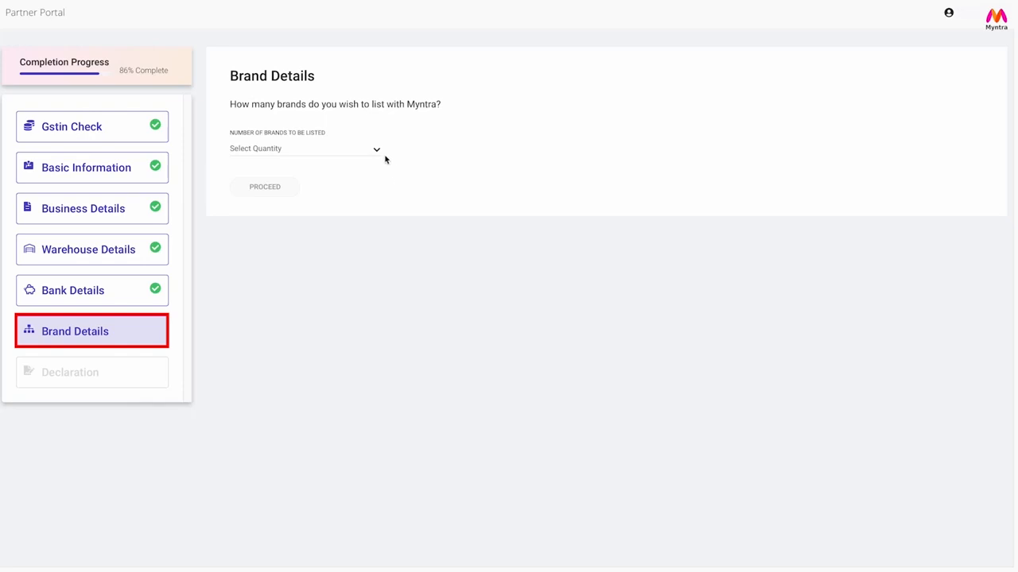
Set one brand named 'My Style' and upload its logo image
{"action": "left_click", "coordinate": [305, 150]}
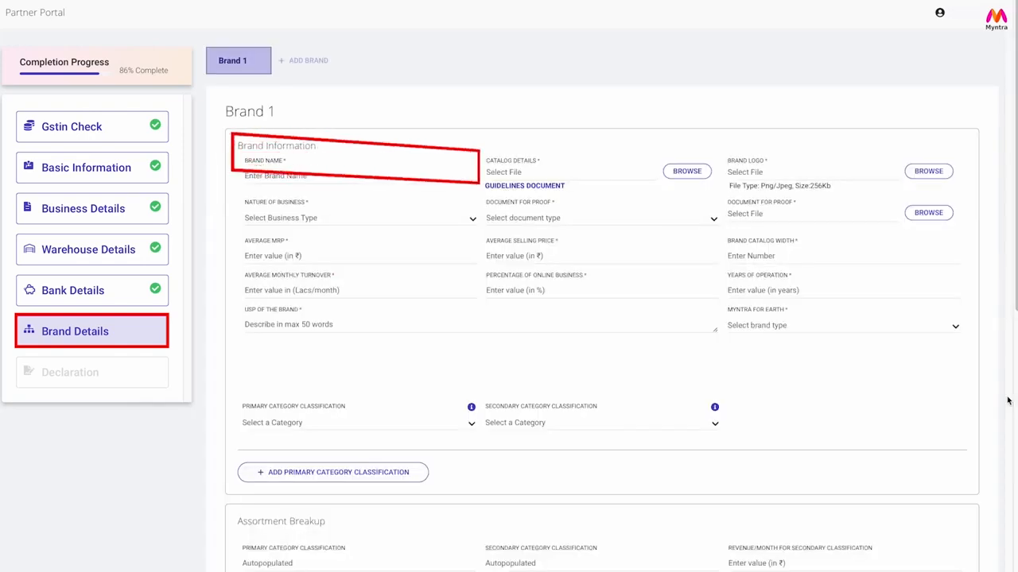
{"action": "type", "text": "My Style"}
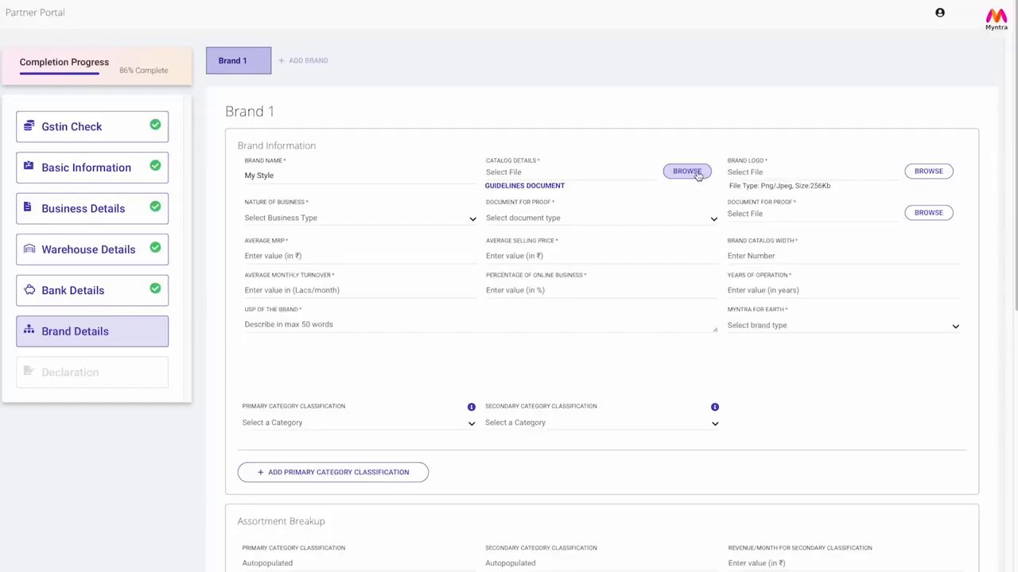
{"action": "left_click", "coordinate": [687, 172]}
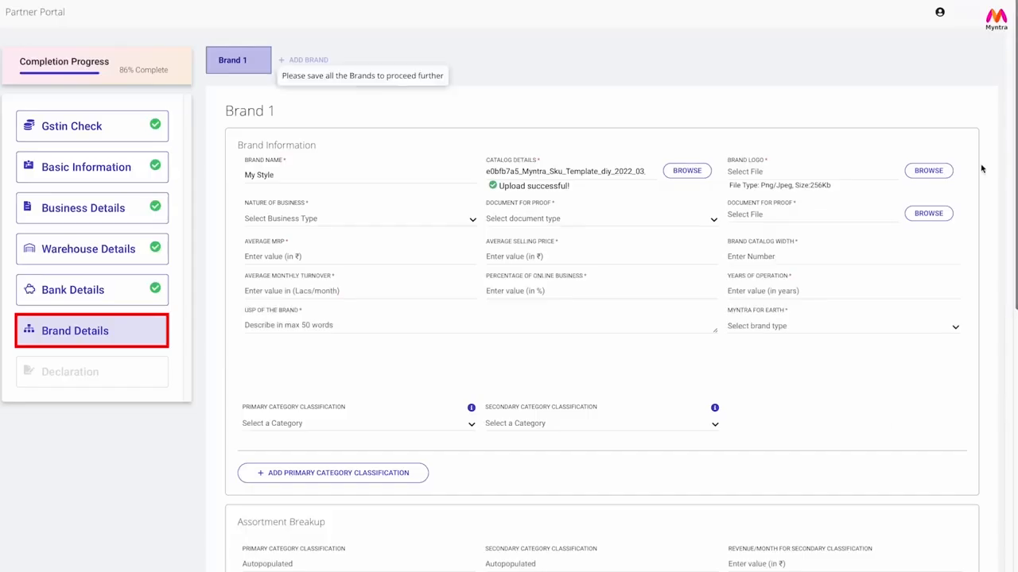
{"action": "left_click", "coordinate": [929, 170]}
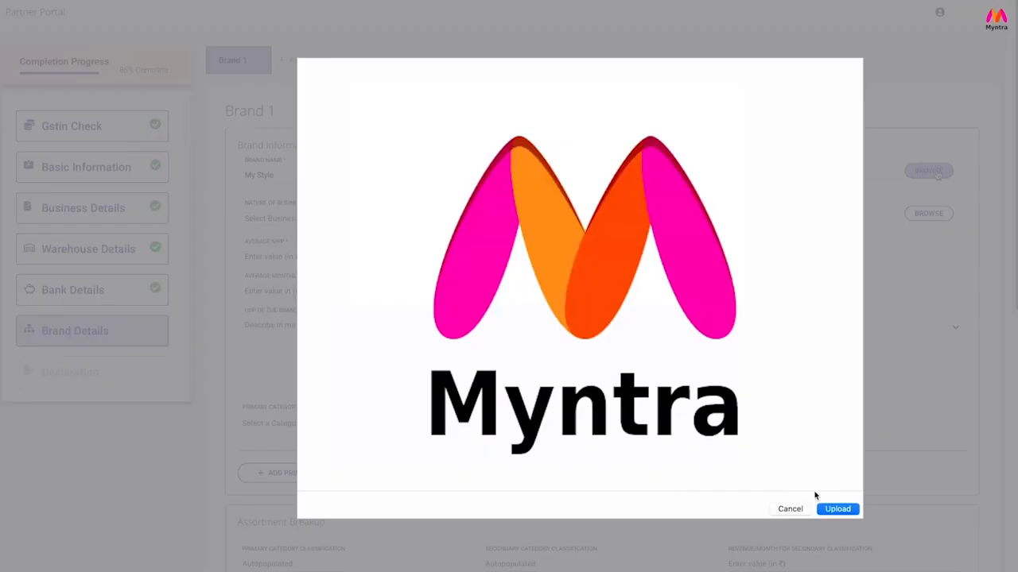
{"action": "left_click", "coordinate": [837, 509]}
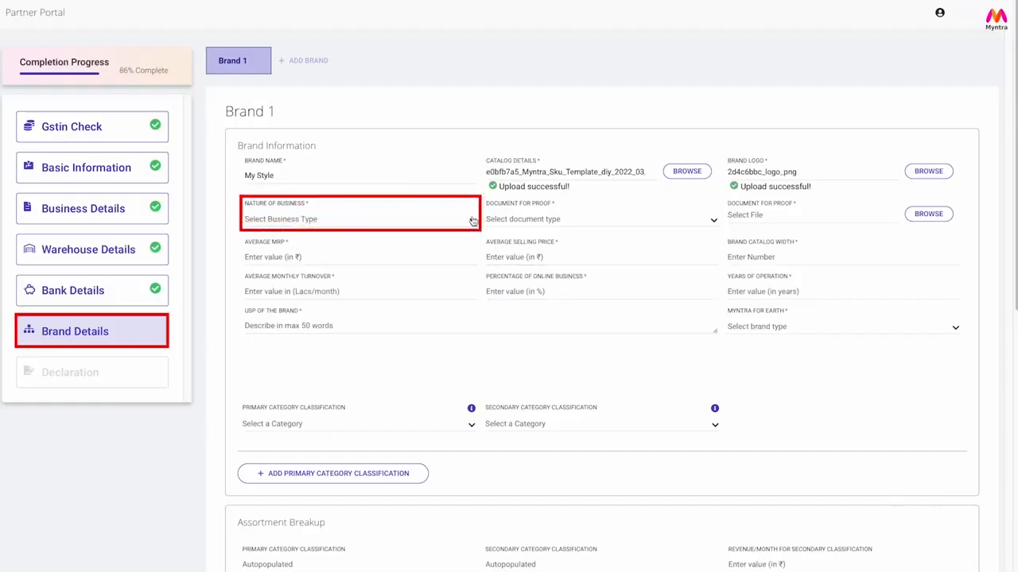
Mark the business as Brand owner with Trade Mark proof and upload the proof document
{"action": "left_click", "coordinate": [359, 219]}
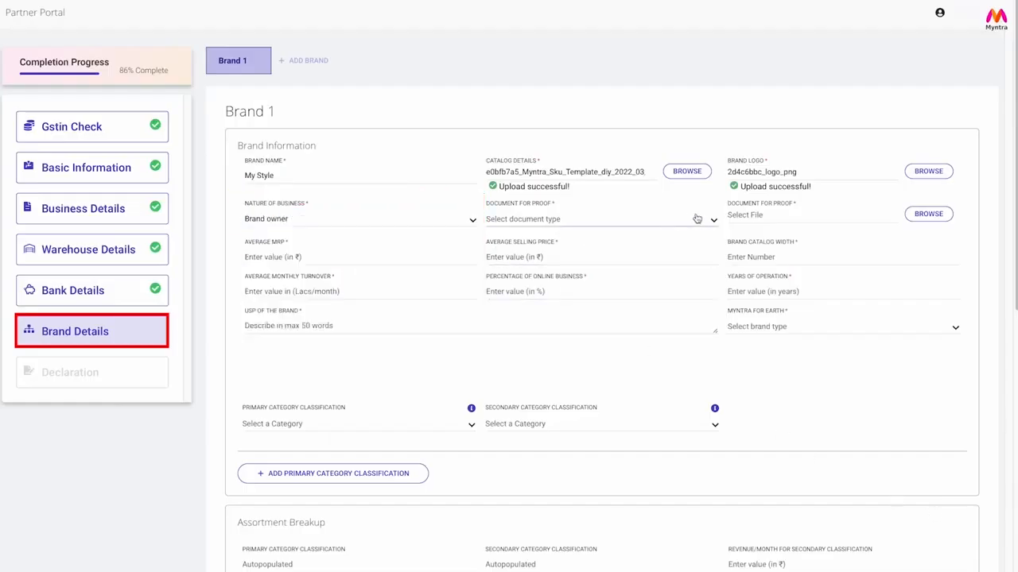
{"action": "left_click", "coordinate": [601, 220]}
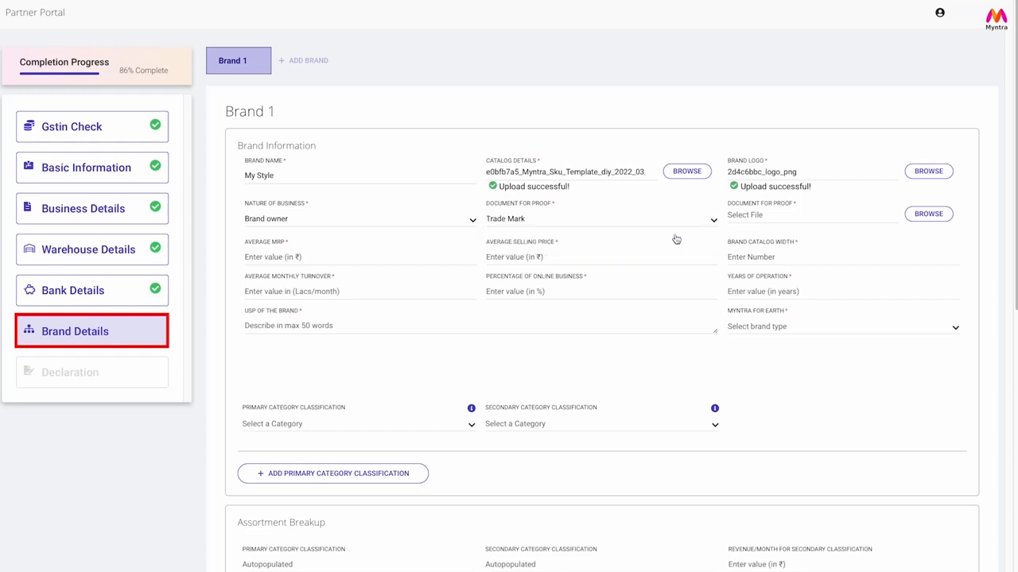
{"action": "left_click", "coordinate": [929, 213]}
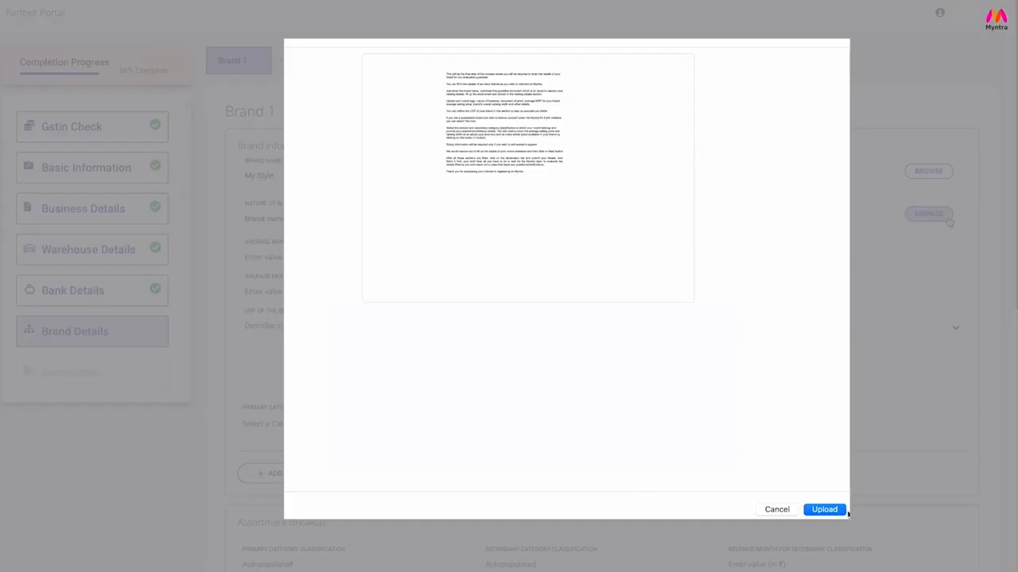
{"action": "left_click", "coordinate": [823, 509]}
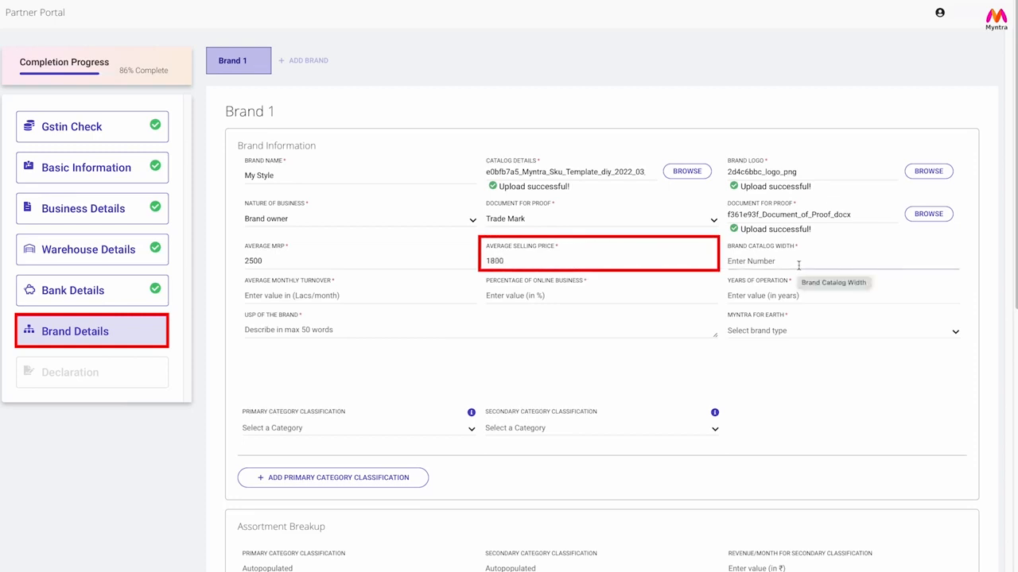
Enter catalog width 25, USP 'that is widely used by the online users', and pick Recycled for Myntra for Earth
{"action": "type", "text": "25"}
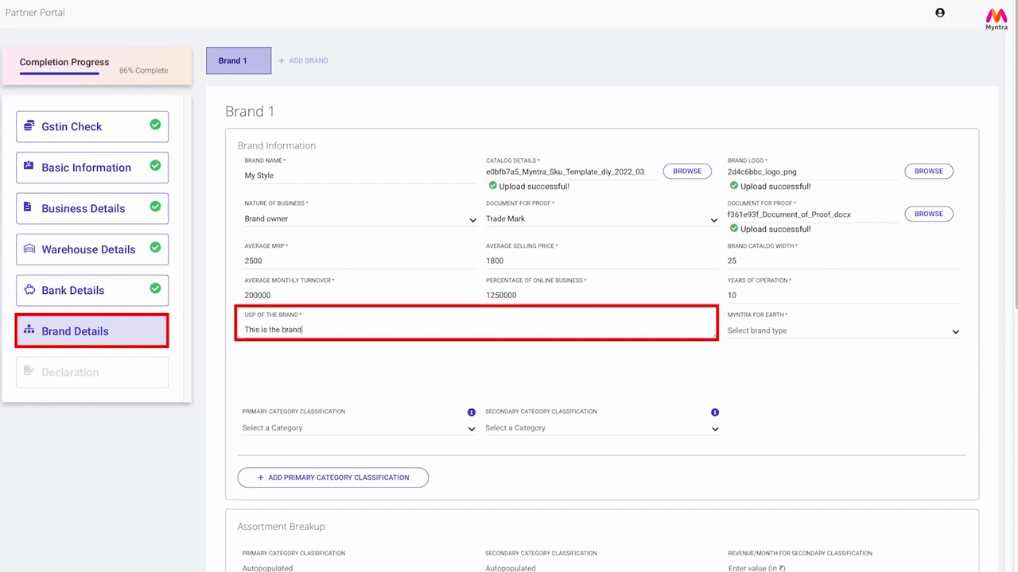
{"action": "type", "text": "that is widely use"}
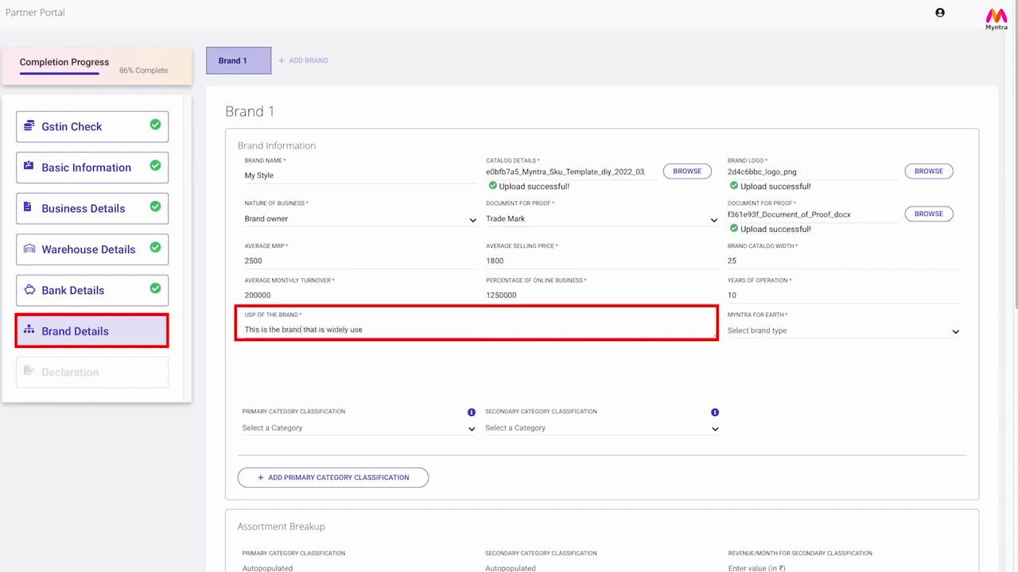
{"action": "type", "text": "d by the online users"}
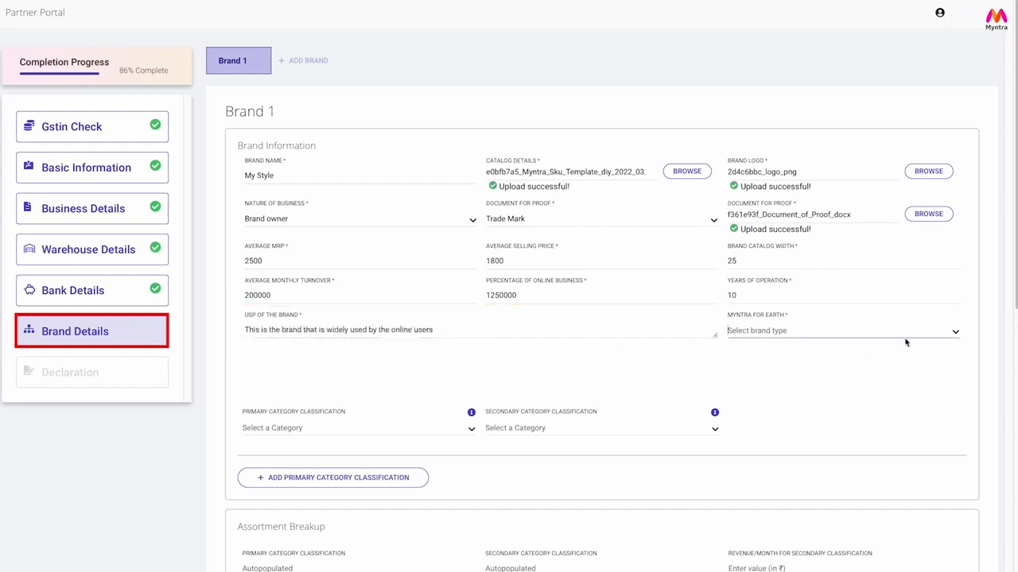
{"action": "left_click", "coordinate": [840, 330]}
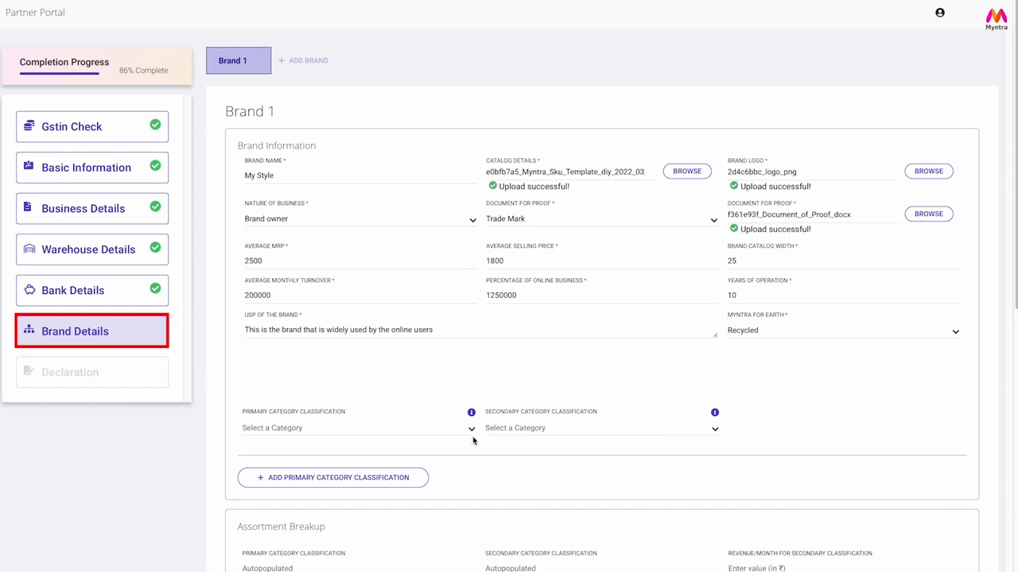
Set primary category Men and secondary category Mens-Ethnic Wear for Brand 1
{"action": "left_click", "coordinate": [356, 428]}
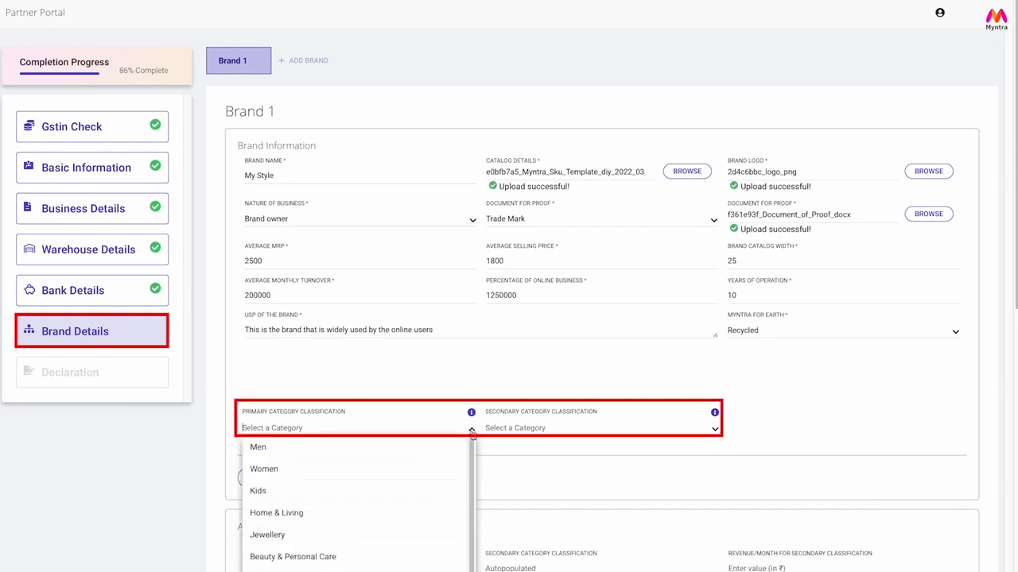
{"action": "left_click", "coordinate": [257, 445]}
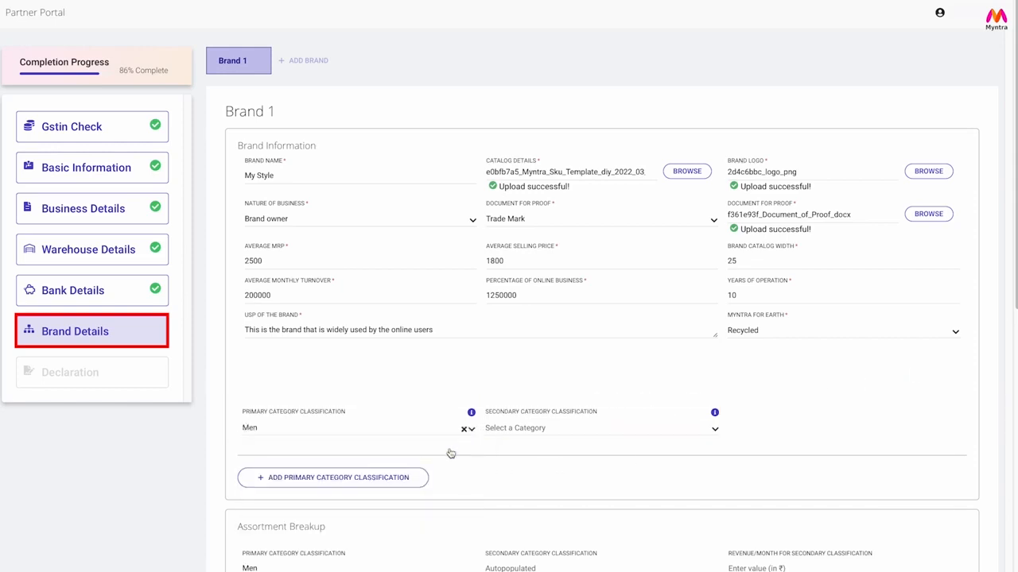
{"action": "left_click", "coordinate": [596, 428]}
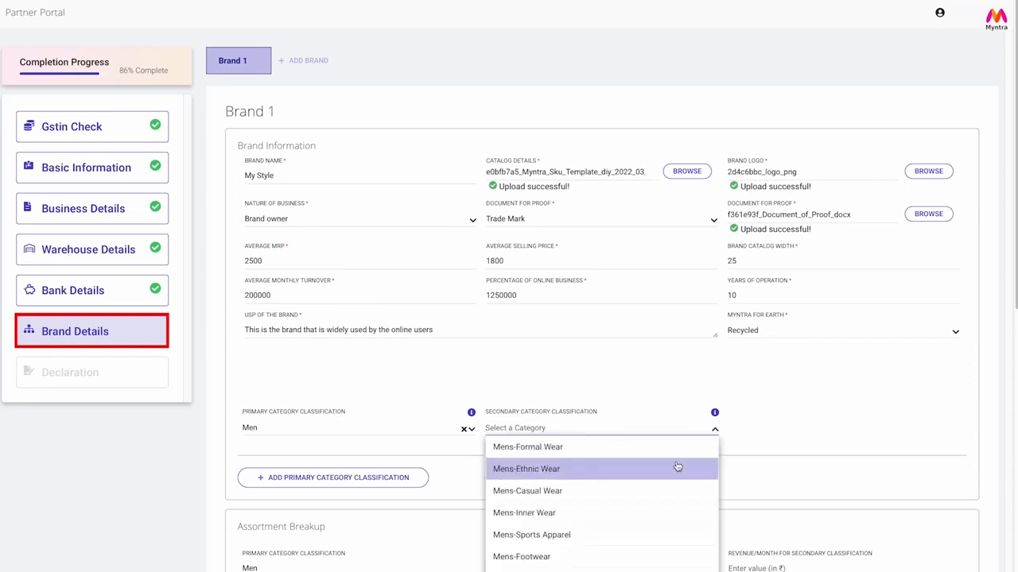
{"action": "left_click", "coordinate": [525, 468]}
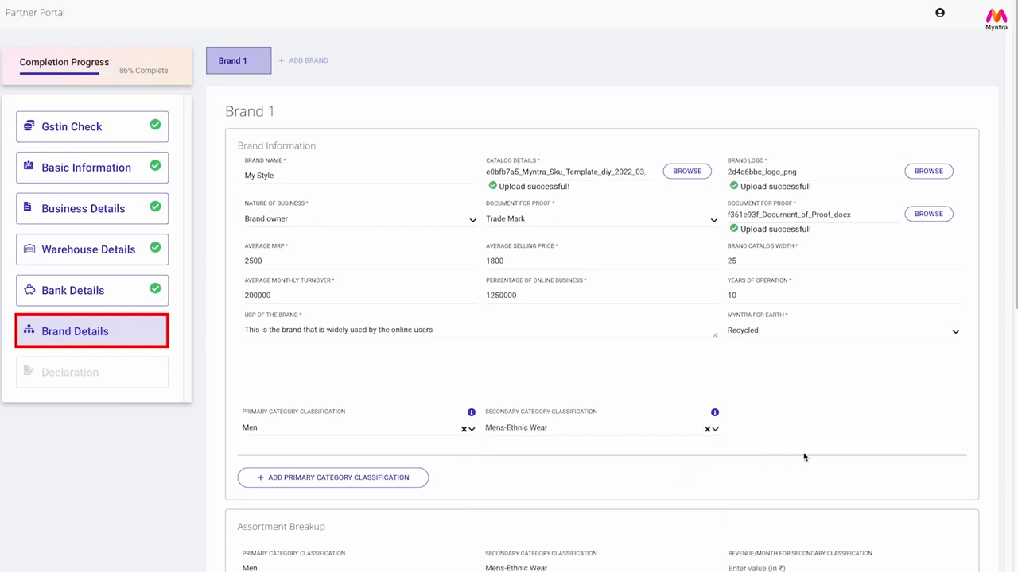
{"action": "scroll", "scroll_direction": "down", "scroll_amount": 3}
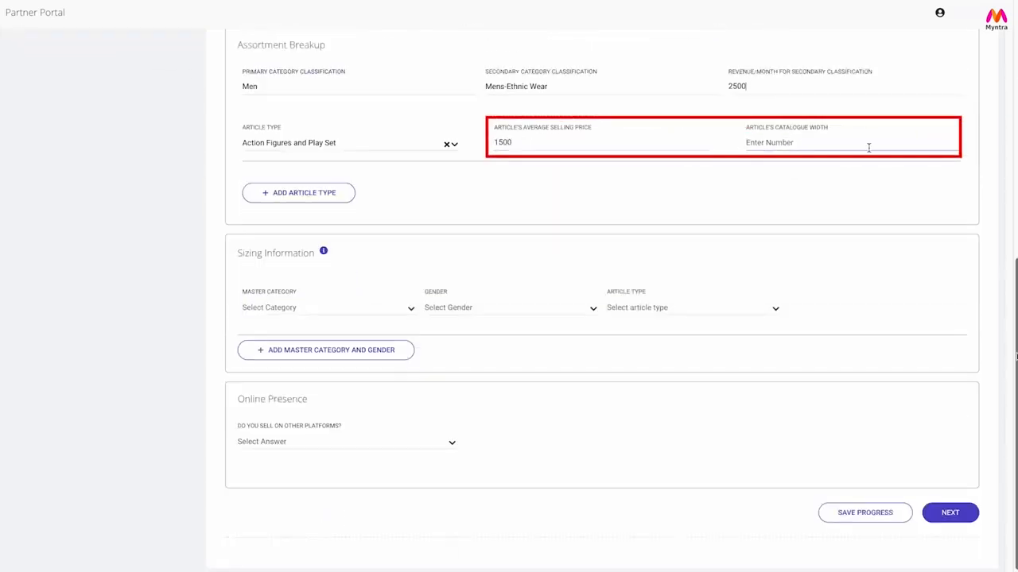
Enter catalogue width 30, Apparel/Women/Clothing Set sizing, answer No to other platforms, and proceed
{"action": "type", "text": "30"}
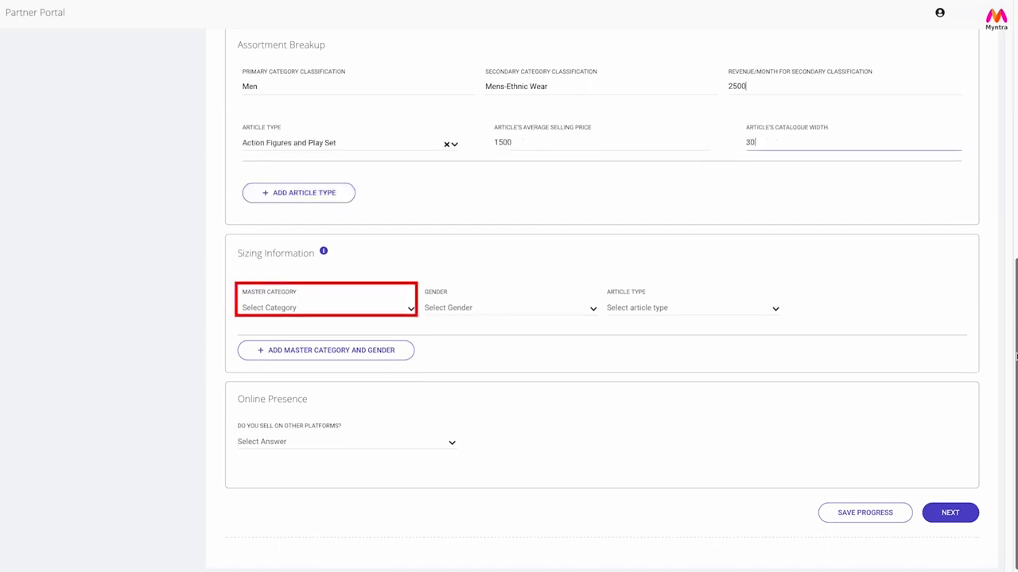
{"action": "left_click", "coordinate": [326, 309]}
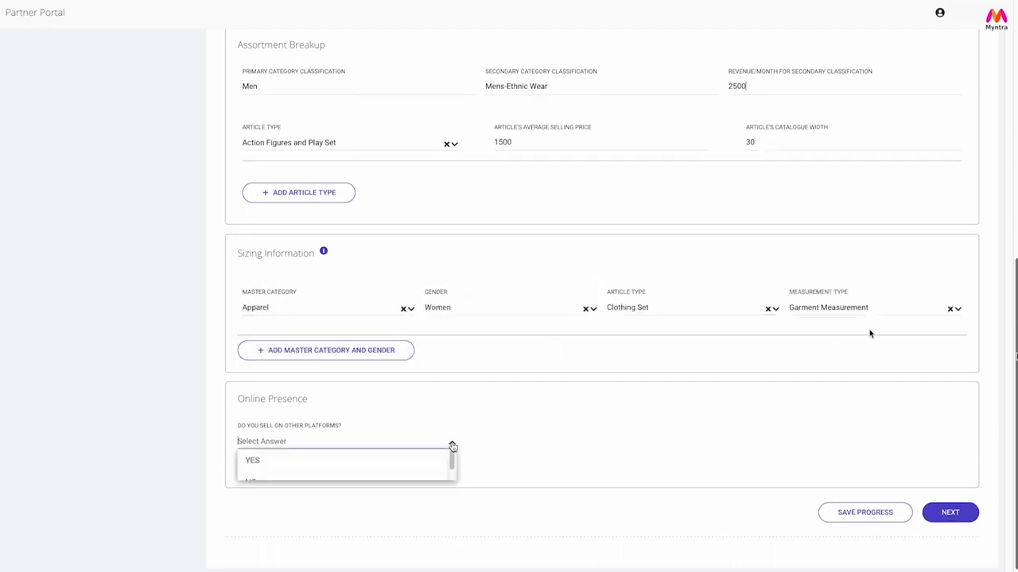
{"action": "left_click", "coordinate": [251, 477]}
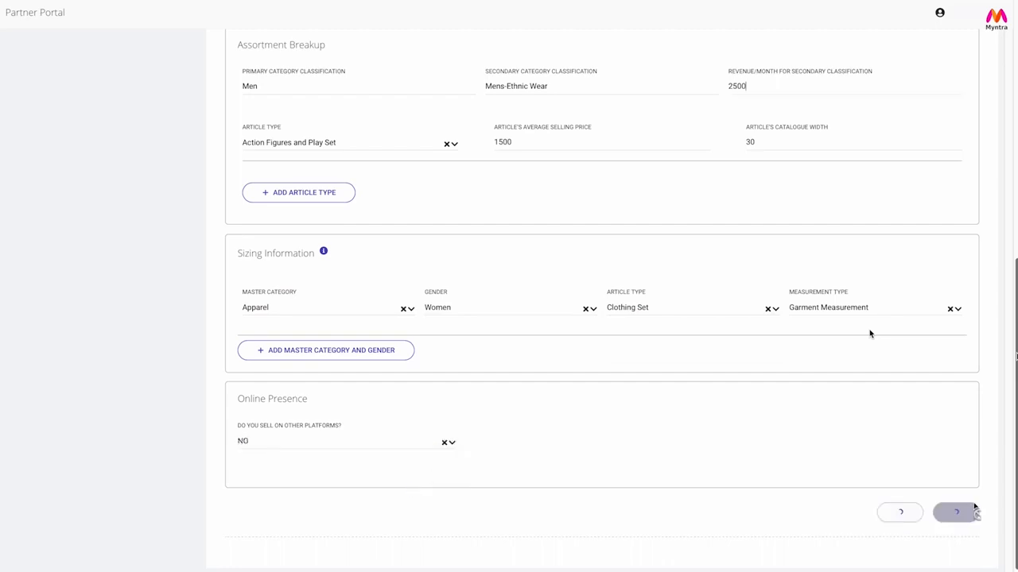
{"action": "left_click", "coordinate": [954, 512]}
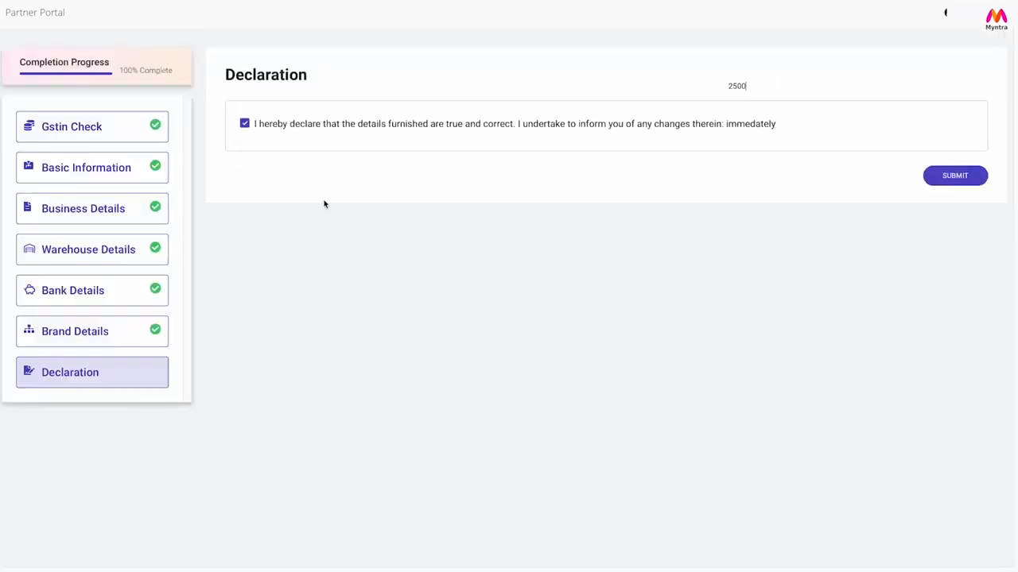
Submit the declaration and reach the Submission Completed confirmation
{"action": "left_click", "coordinate": [954, 175]}
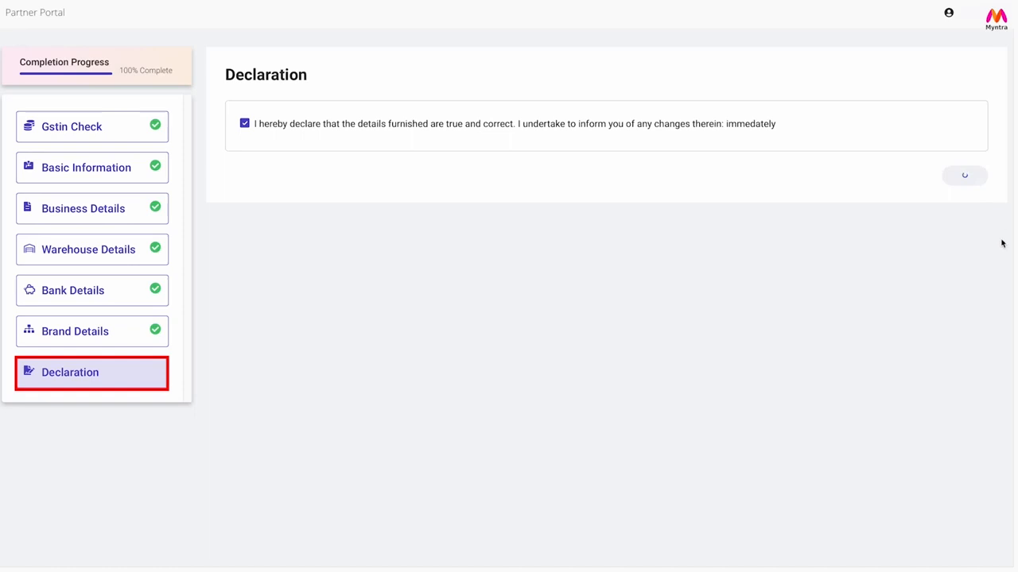
{"action": "left_click", "coordinate": [964, 175]}
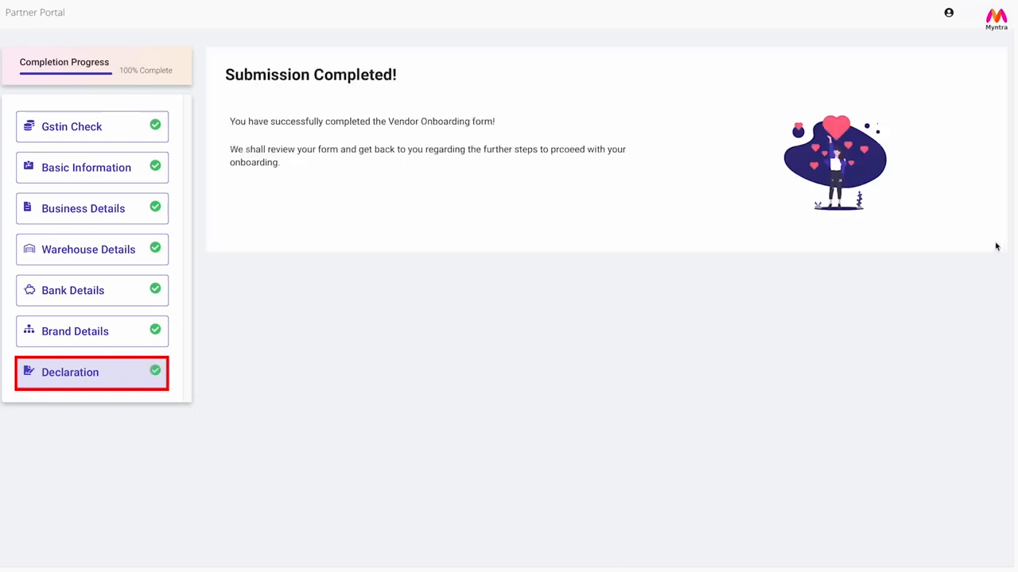
{"action": "scroll", "scroll_direction": "down", "scroll_amount": 3}
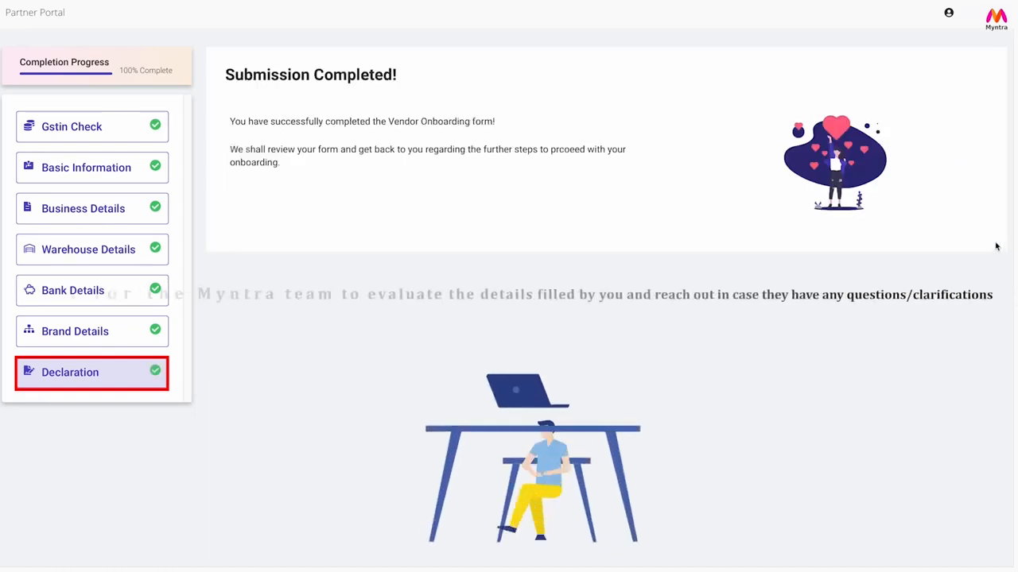